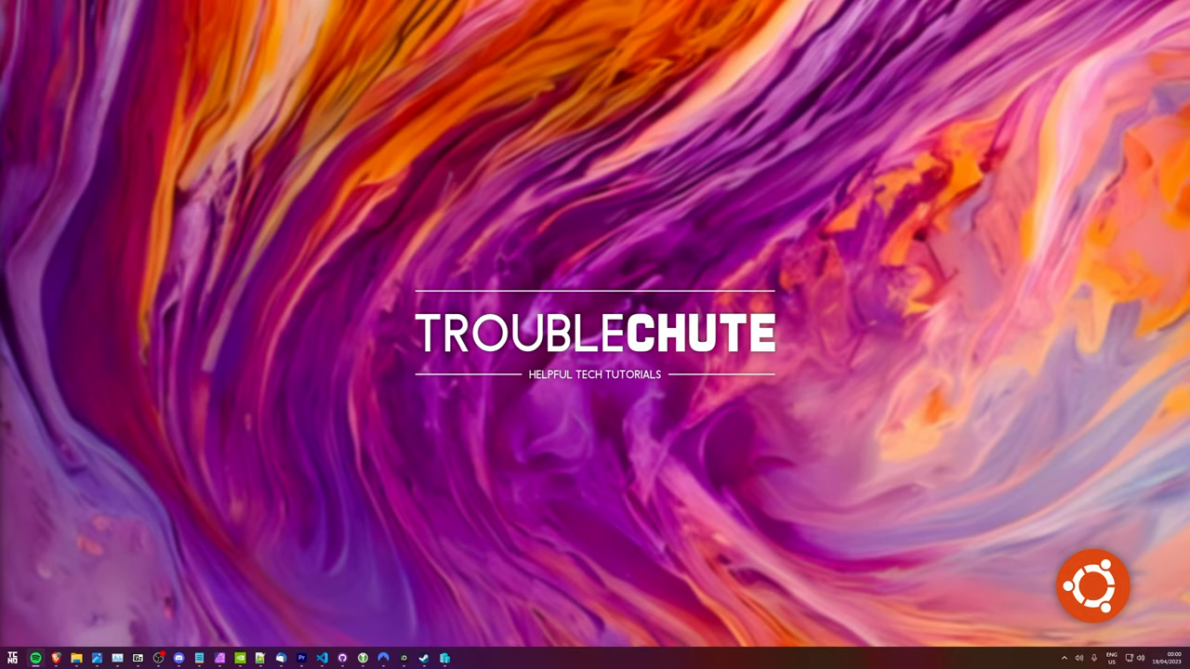
pyautogui.moveTo(111, 242)
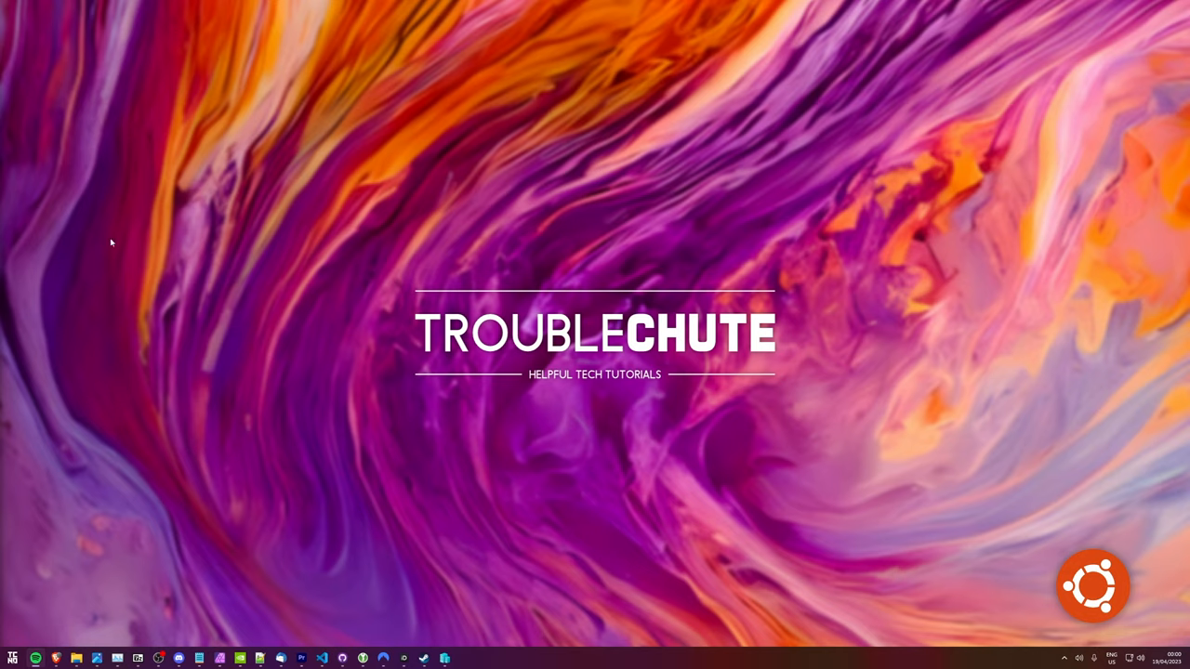
pyautogui.moveTo(322, 281)
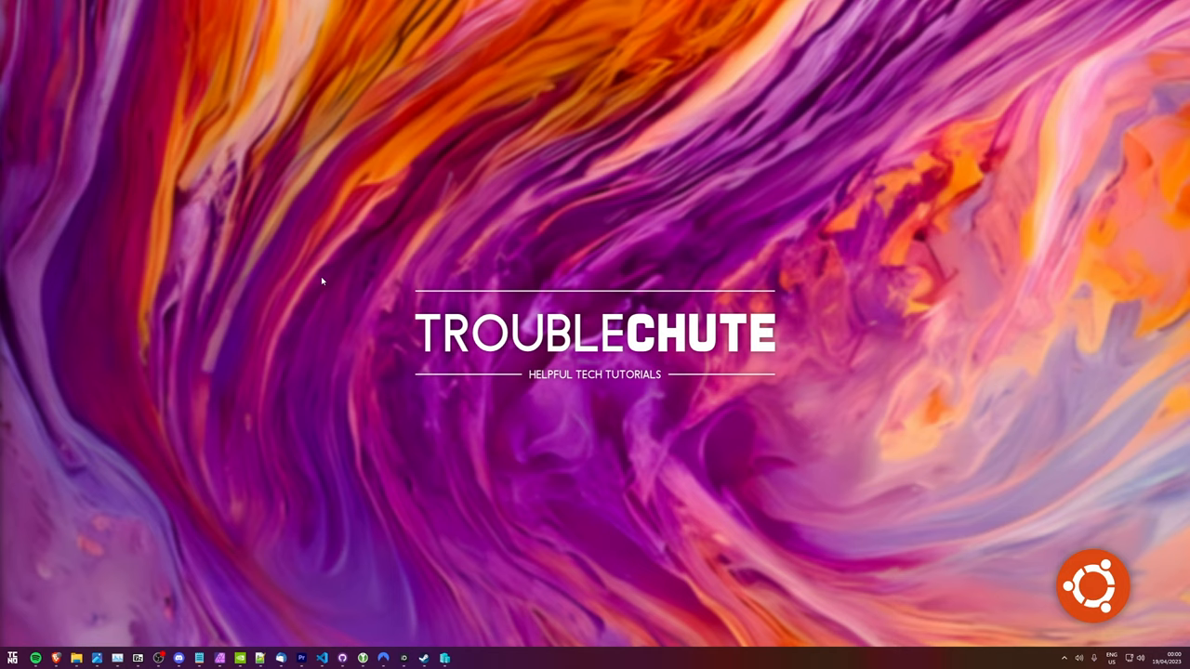
# Step: Launch the Ubuntu app from the Windows Start search for "ubuntu"
pyautogui.click(13, 658)
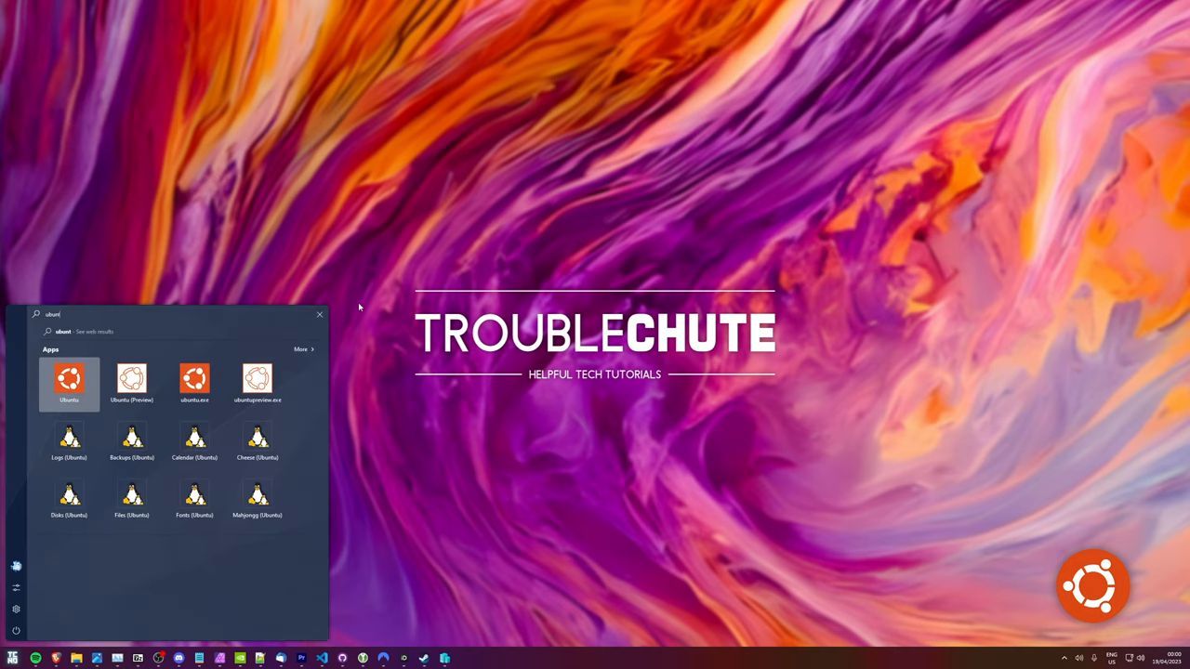
pyautogui.click(69, 381)
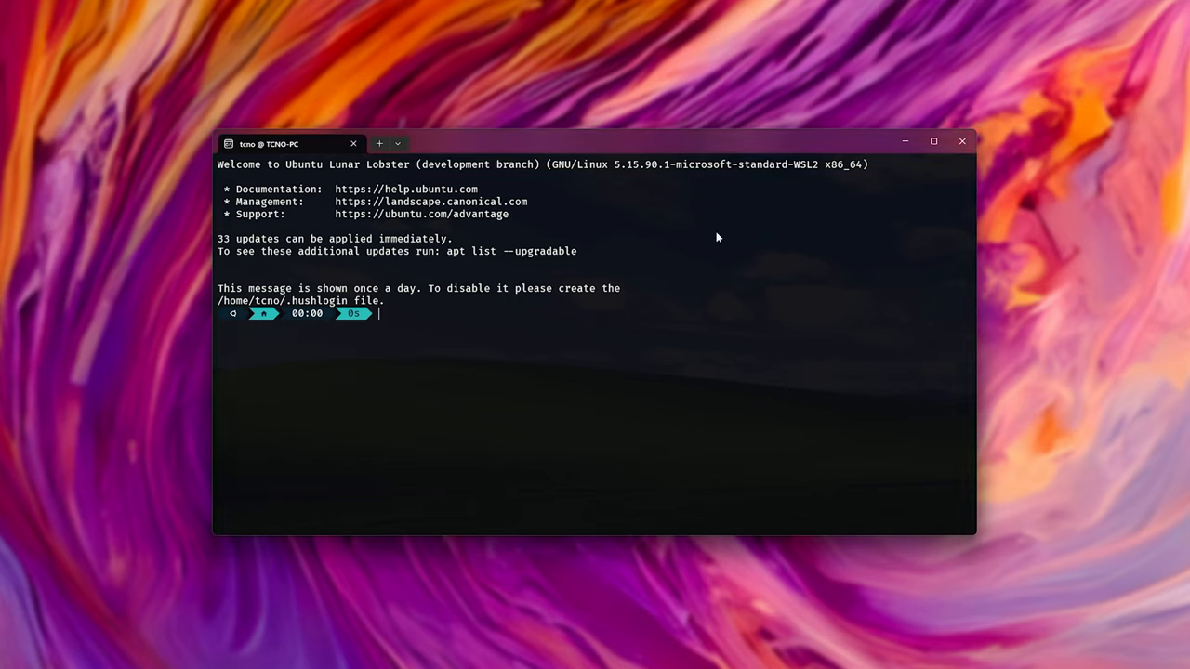
# Step: Install the OpenSSH server with sudo apt install openssh-server
pyautogui.write('s')
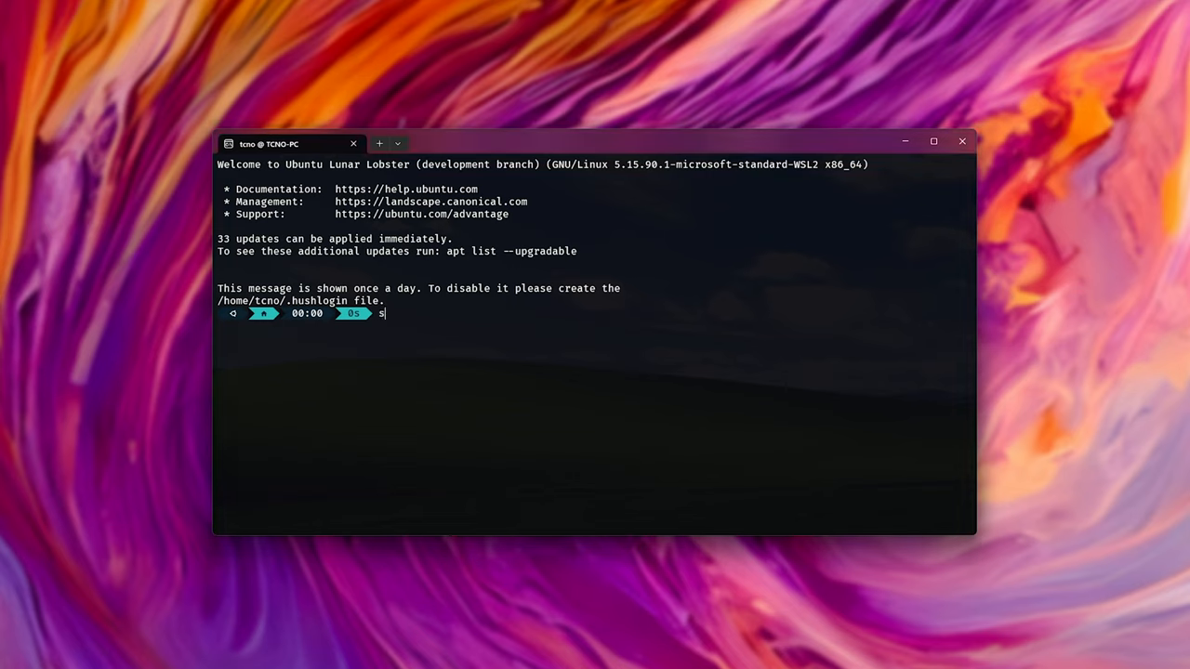
pyautogui.write('udo apt install')
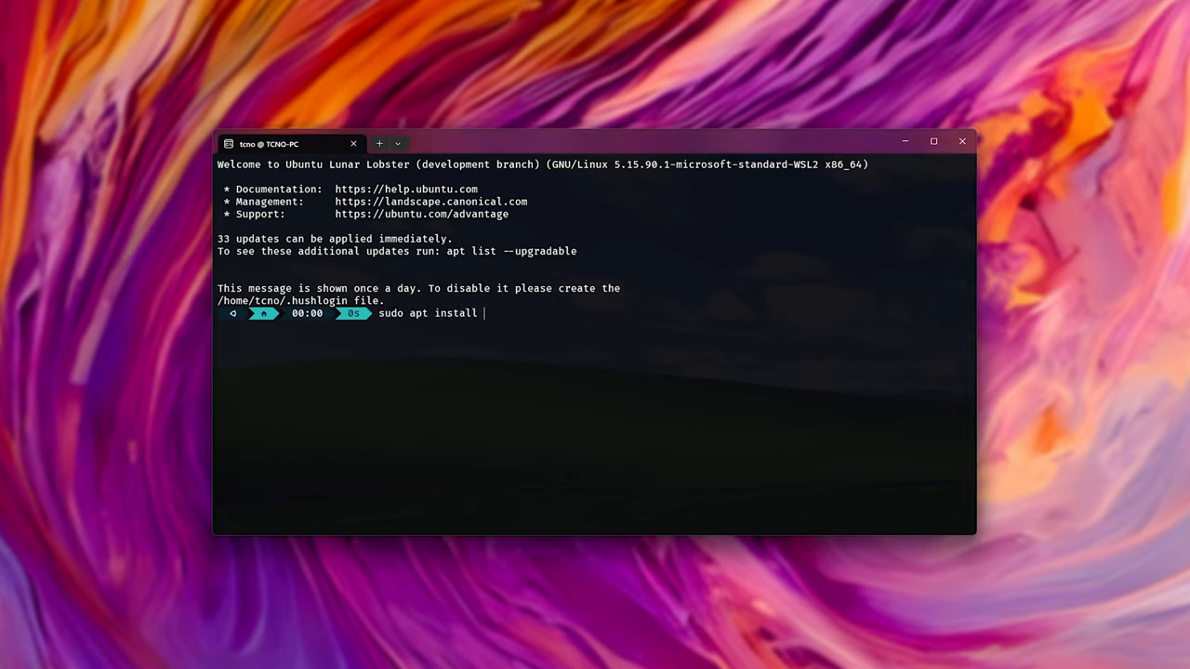
pyautogui.write('openssh-server')
pyautogui.write('y')
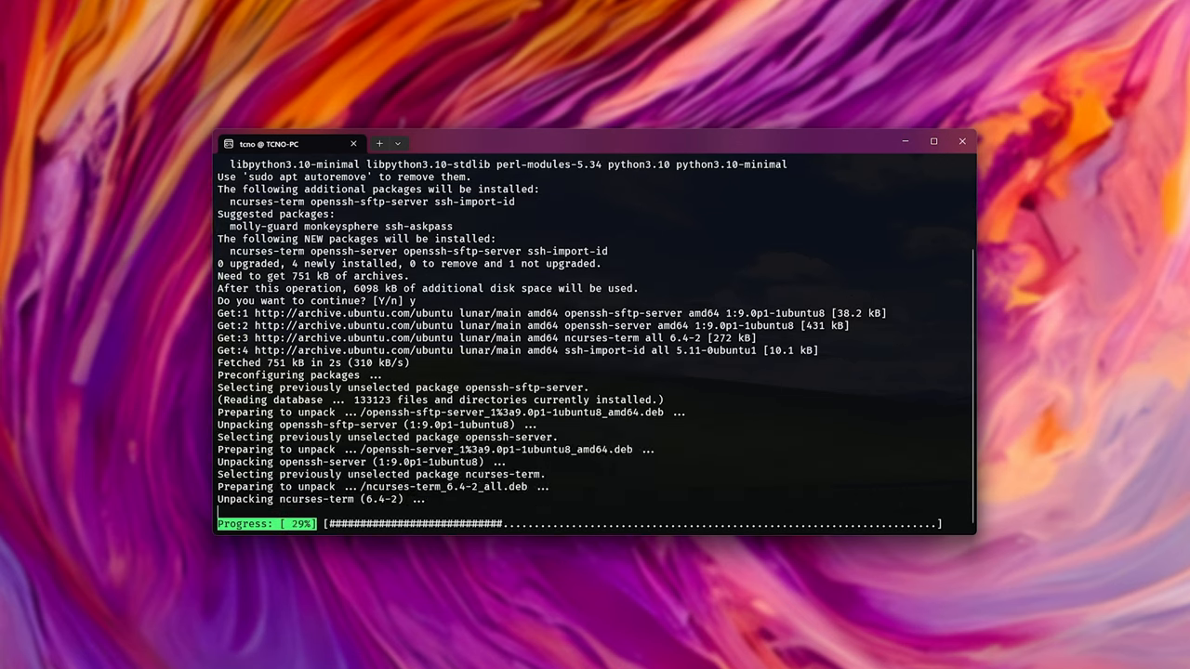
# Step: Open /etc/ssh/sshd_config in nano with sudo for editing
pyautogui.write('sudo nano /et')
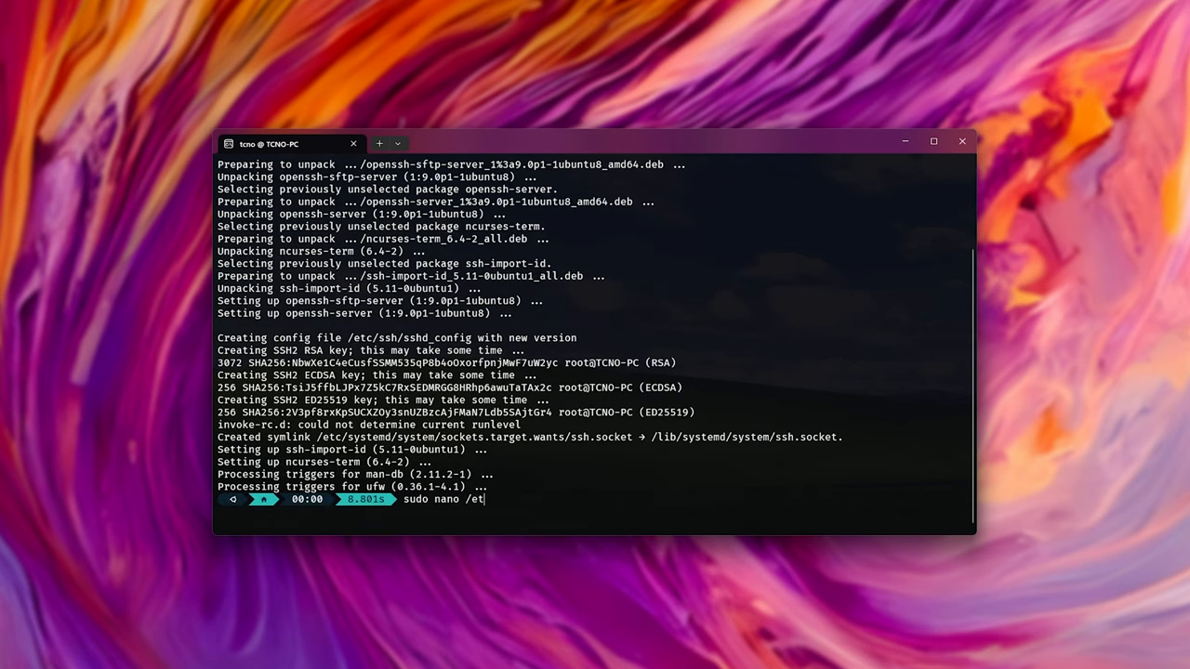
pyautogui.write('c/ssh/ssh')
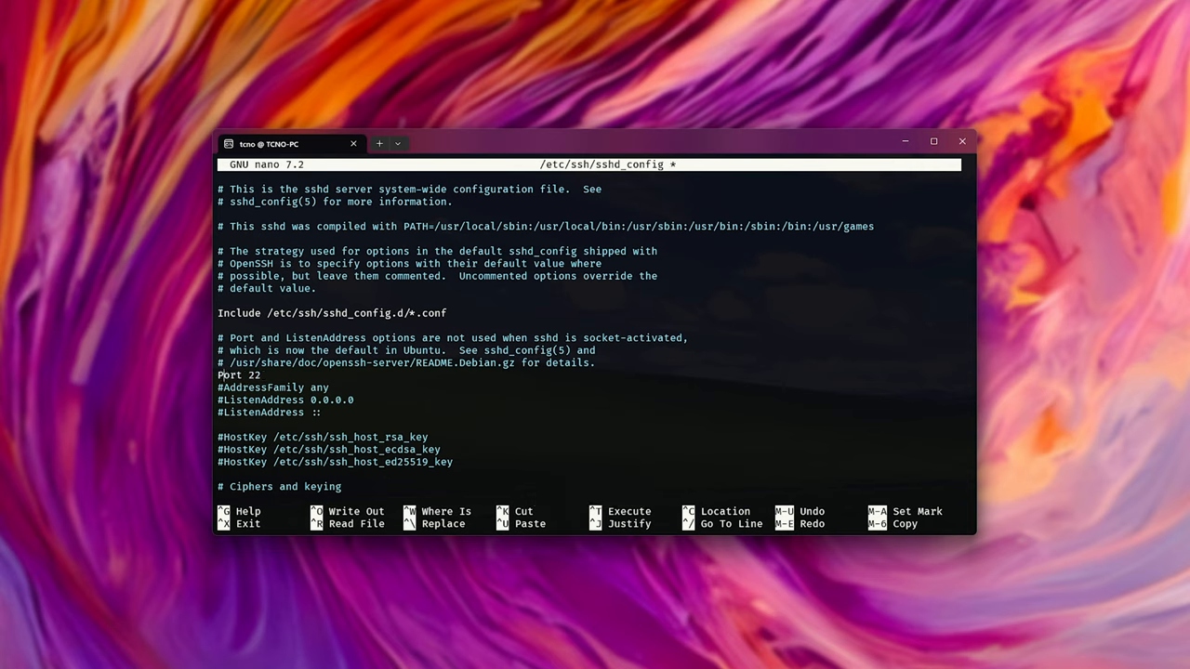
# Step: Edit the Port line in sshd_config, then exit nano back to a cleared shell prompt
pyautogui.write('000')
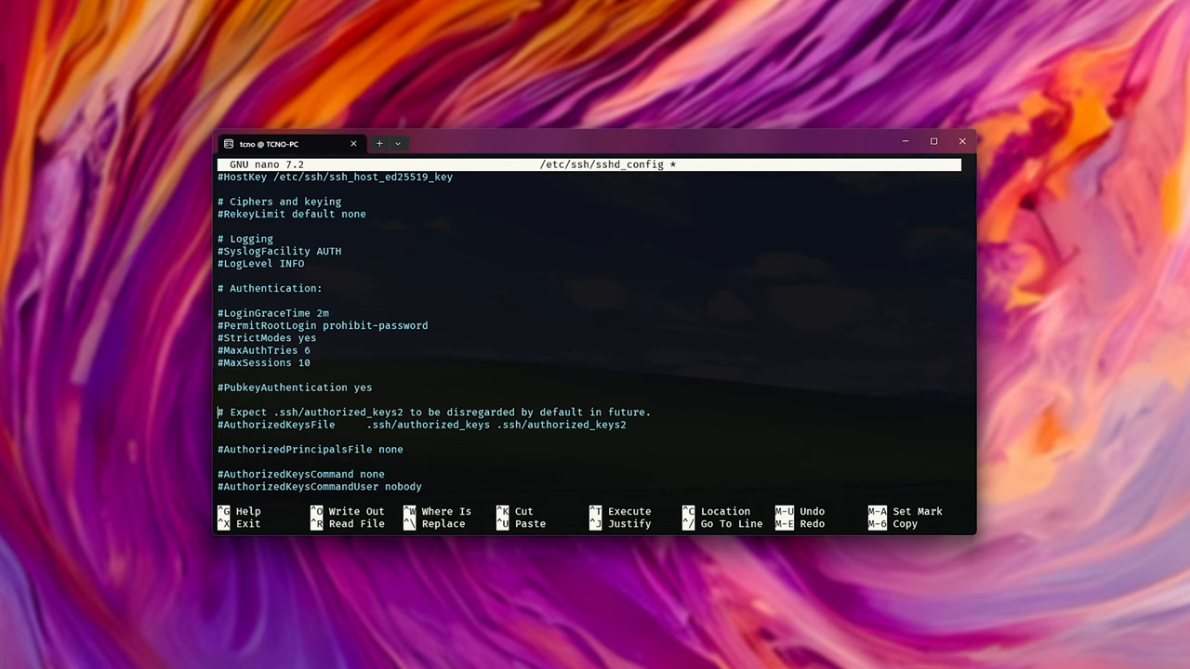
pyautogui.scroll(-3)
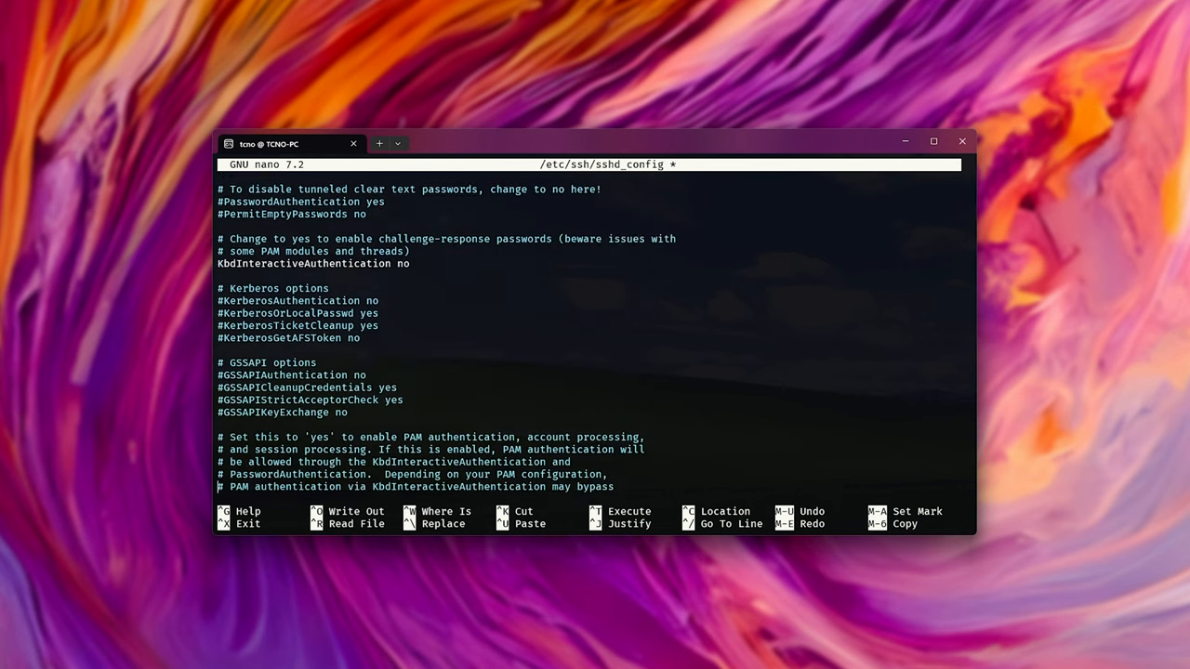
pyautogui.press('ctrl+x')
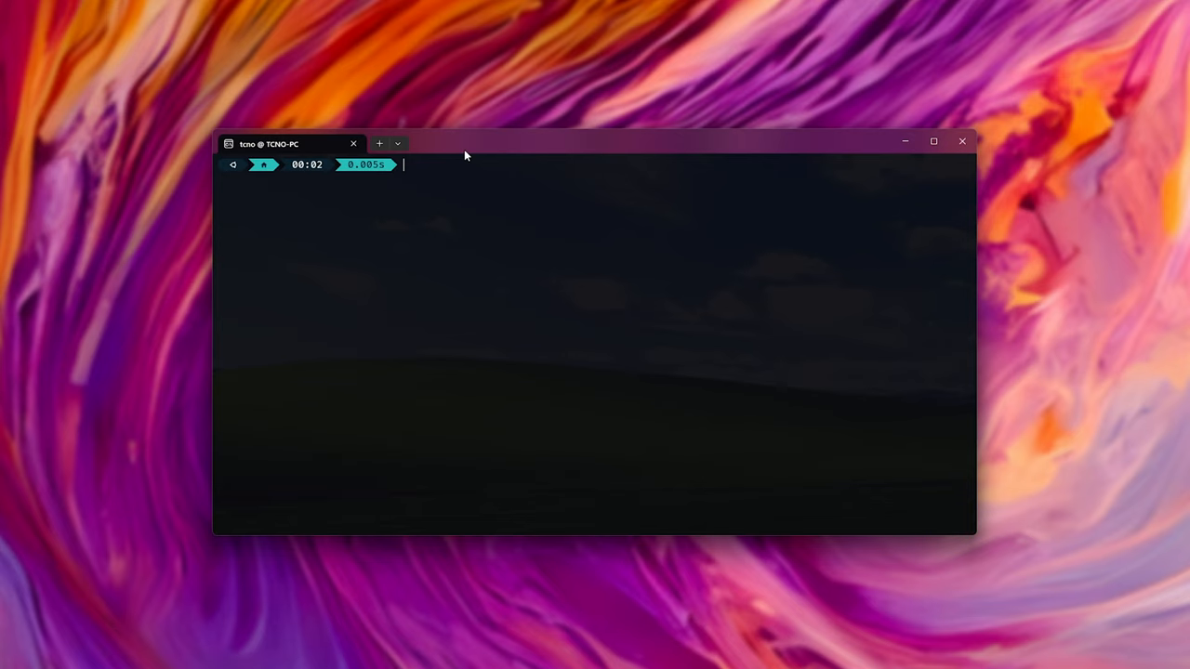
# Step: Enable the ssh service and check its status with sudo systemctl
pyautogui.write('sudo systemctl enable ssh')
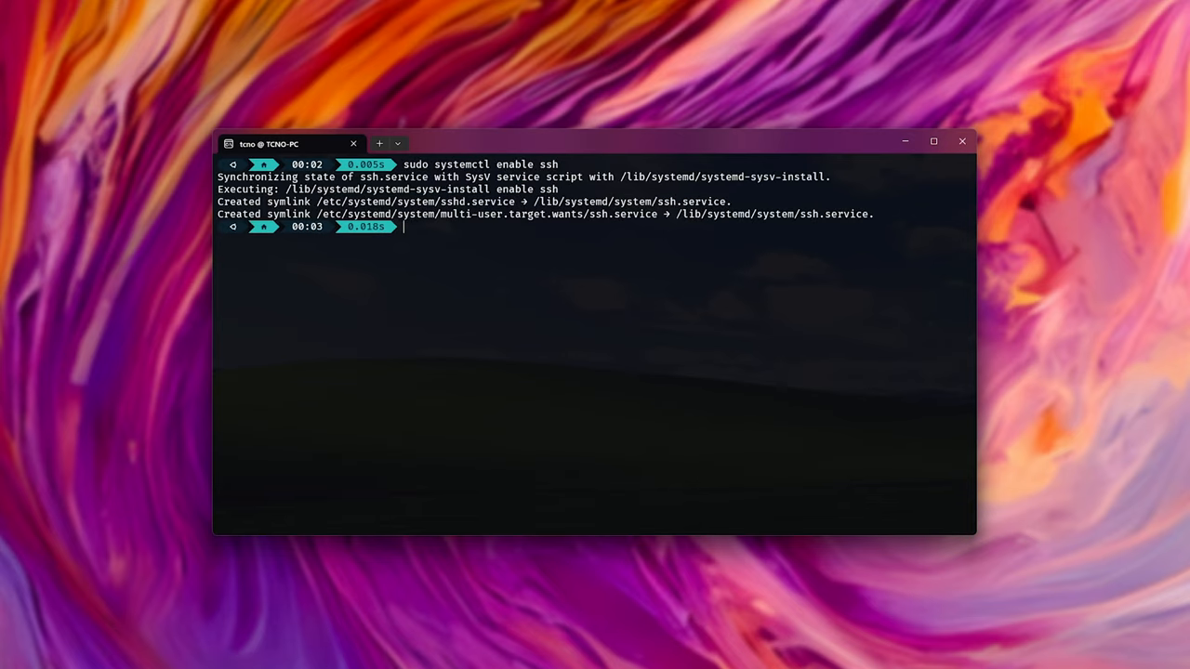
pyautogui.write('sudo systemctl status ssh')
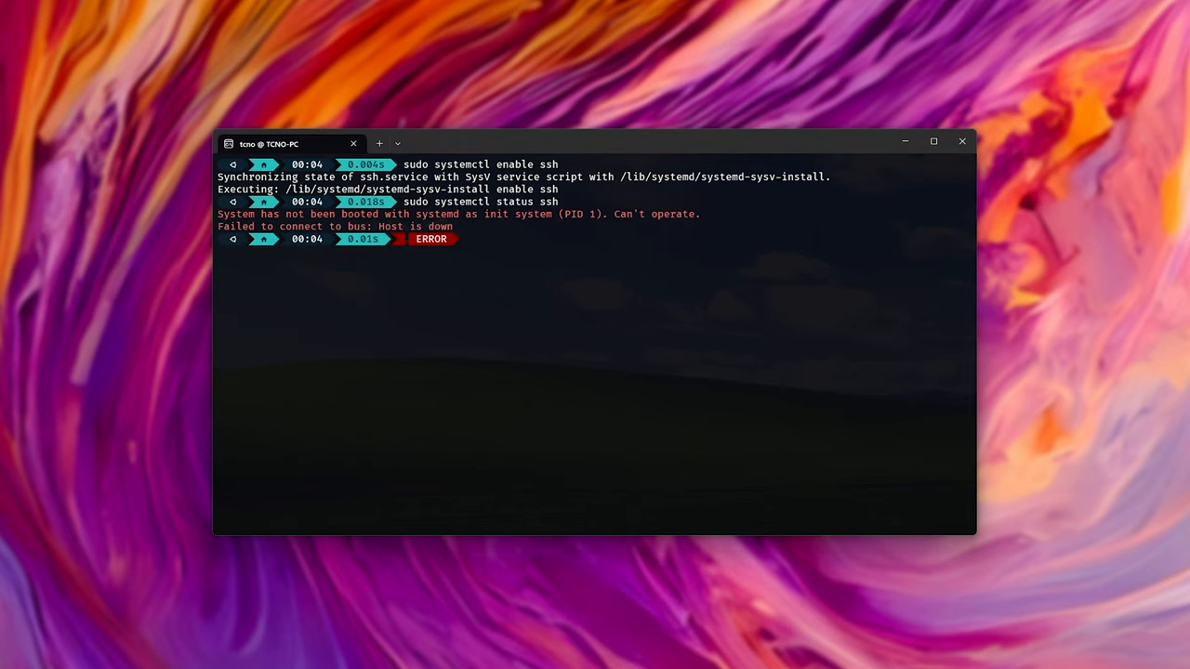
# Step: Add a [boot] section with systemd=true to /etc/wsl.conf in nano and save it
pyautogui.write('sudo nano')
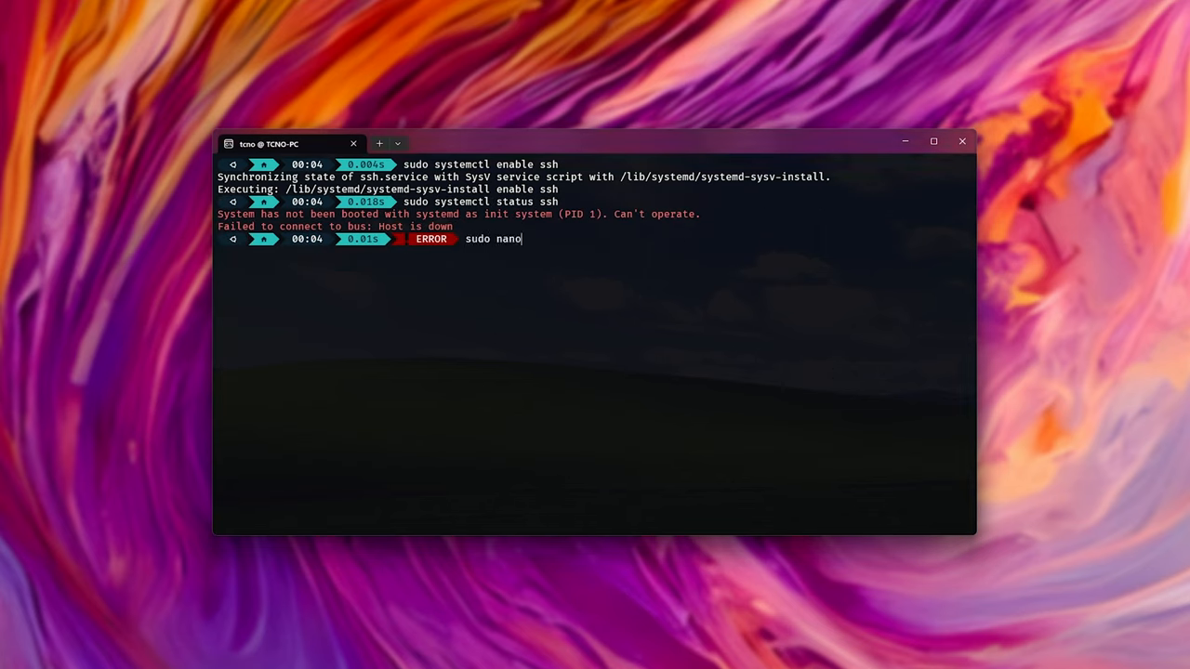
pyautogui.write('/etc/wsl.c')
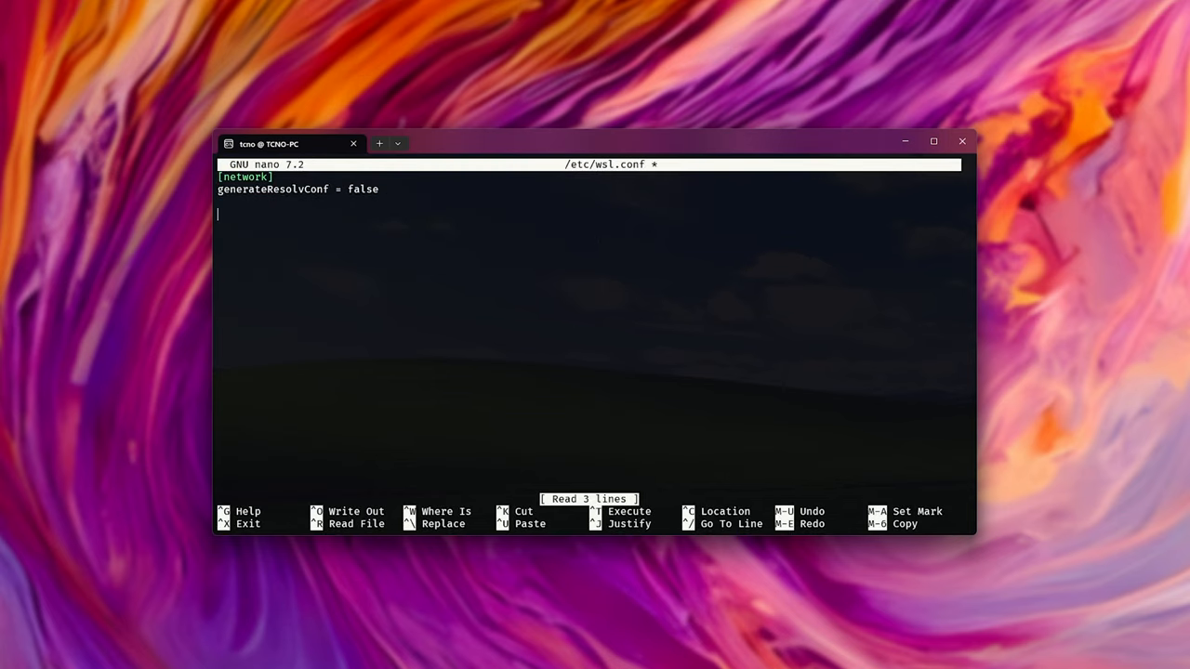
pyautogui.write('[boot]')
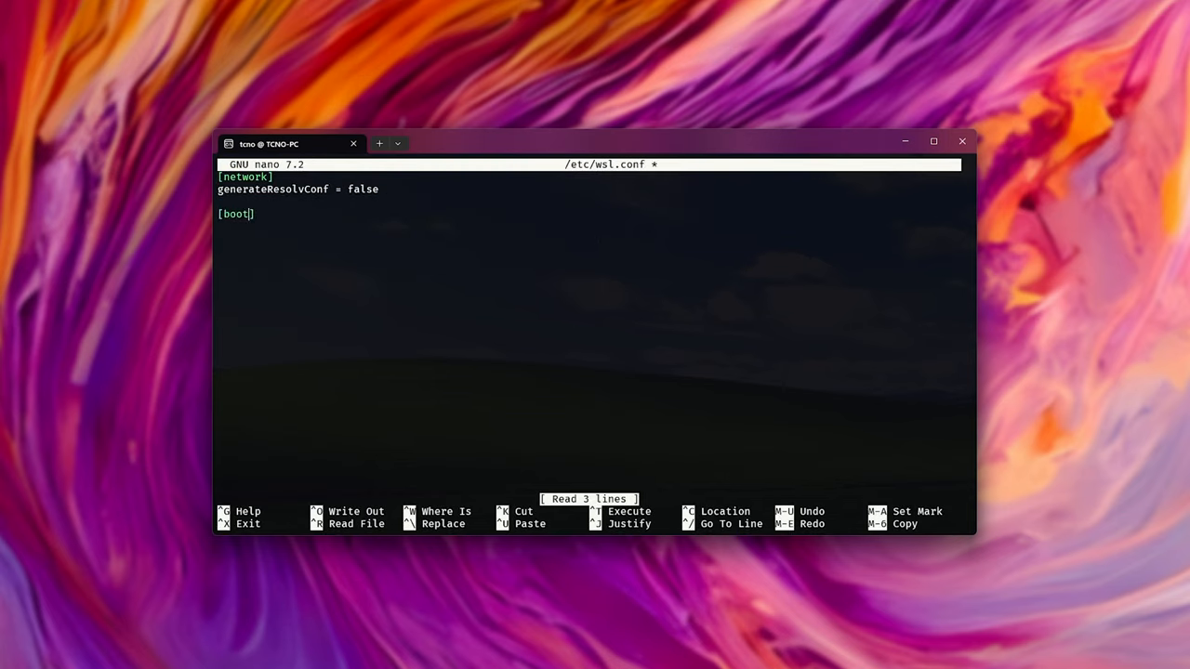
pyautogui.write('systemd=true')
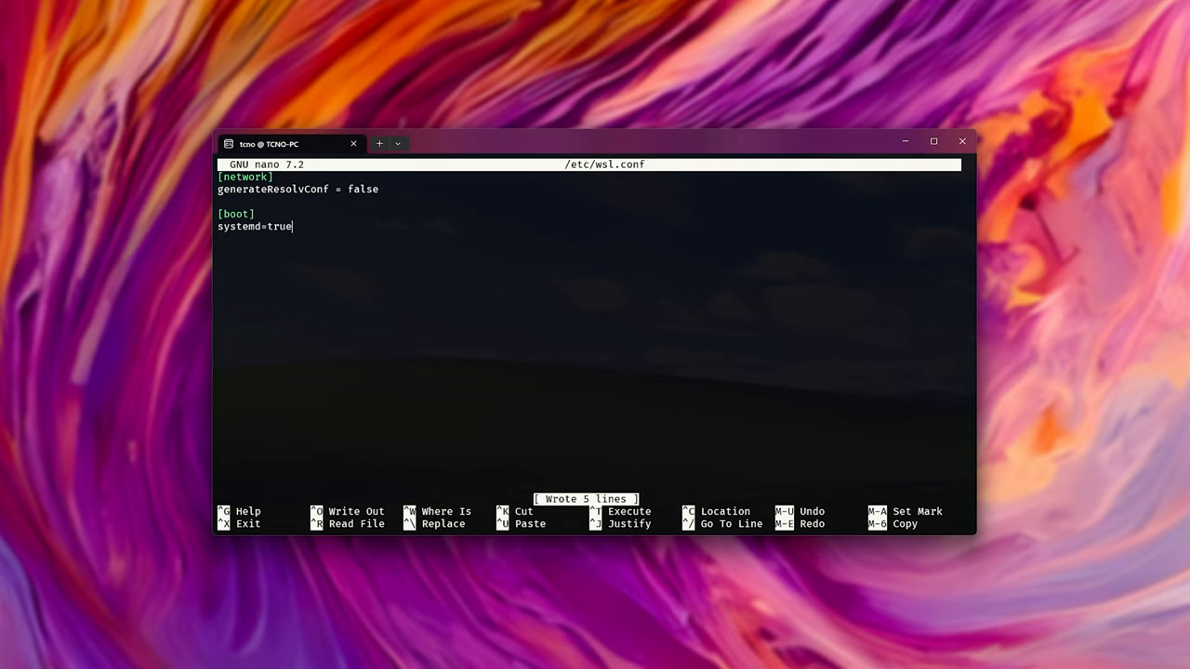
pyautogui.press('ctrl+x')
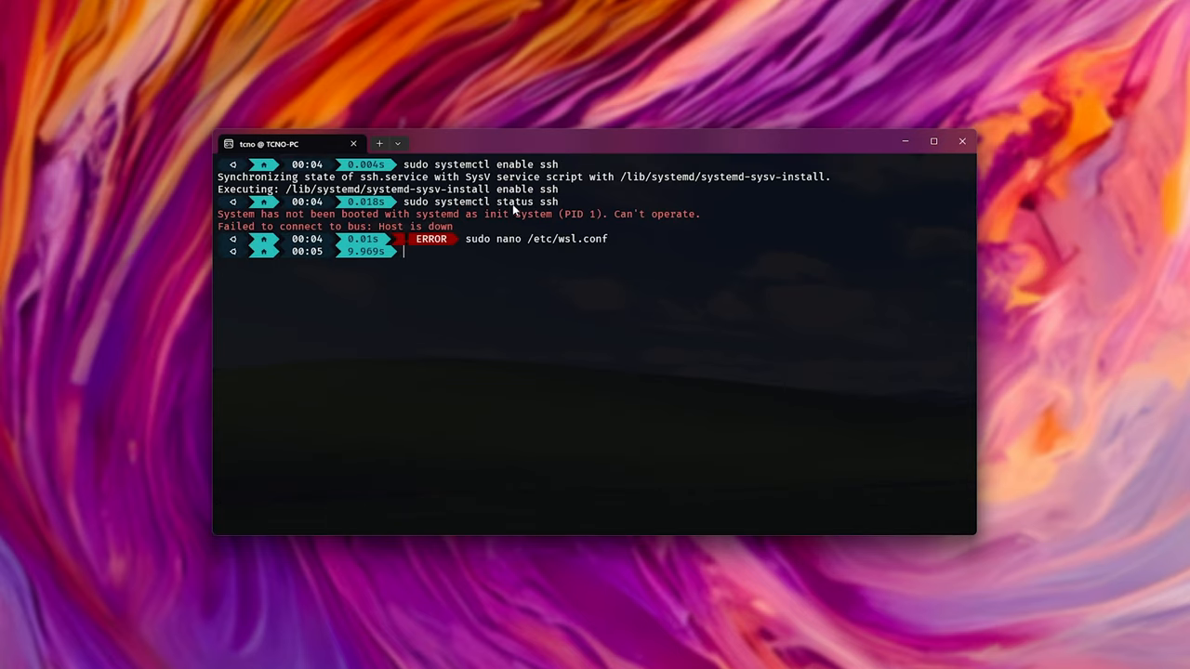
pyautogui.moveTo(379, 143)
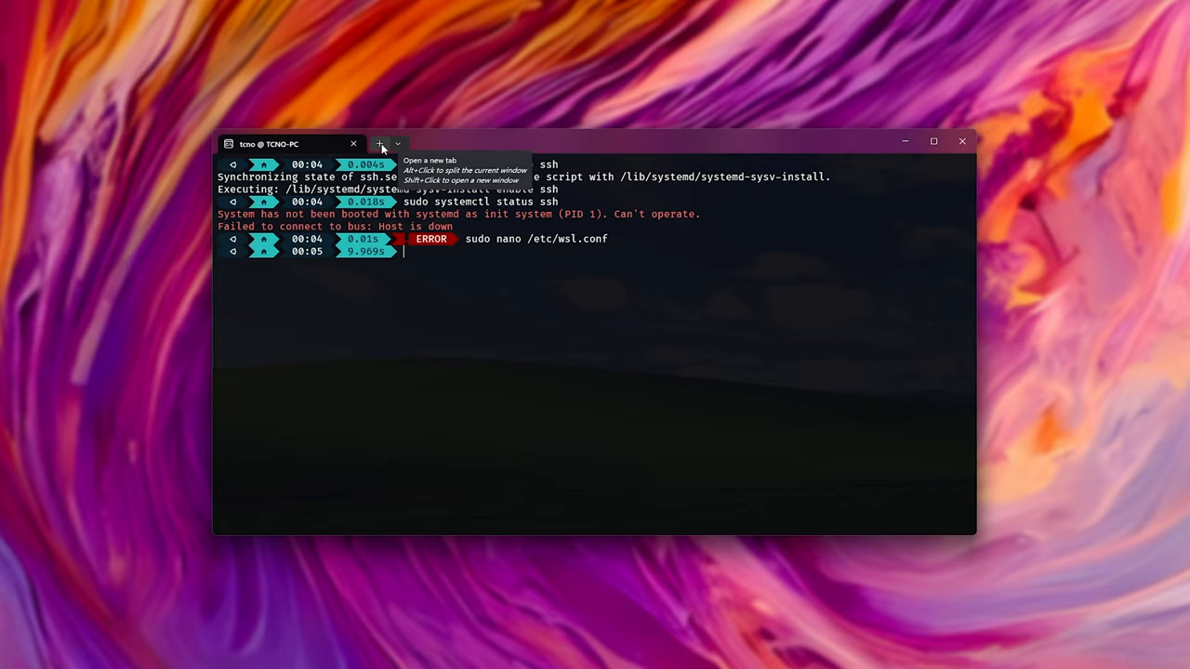
# Step: Shut down WSL from a new PowerShell tab with wsl --shutdown
pyautogui.click(379, 143)
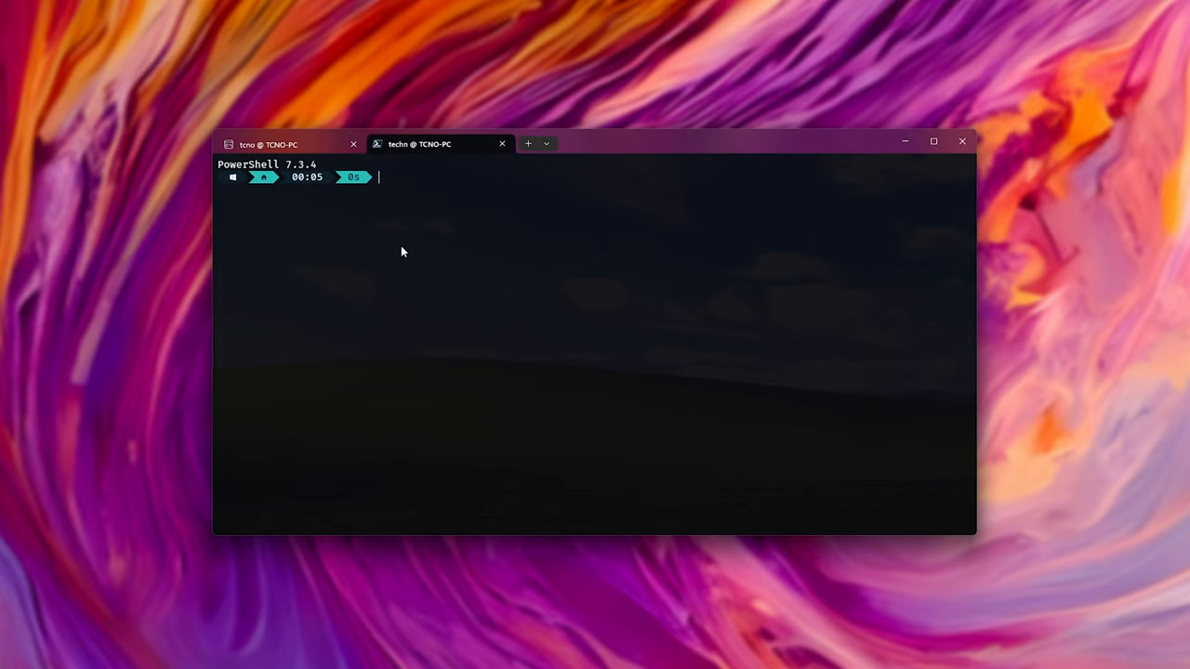
pyautogui.write('wsl --shutdown')
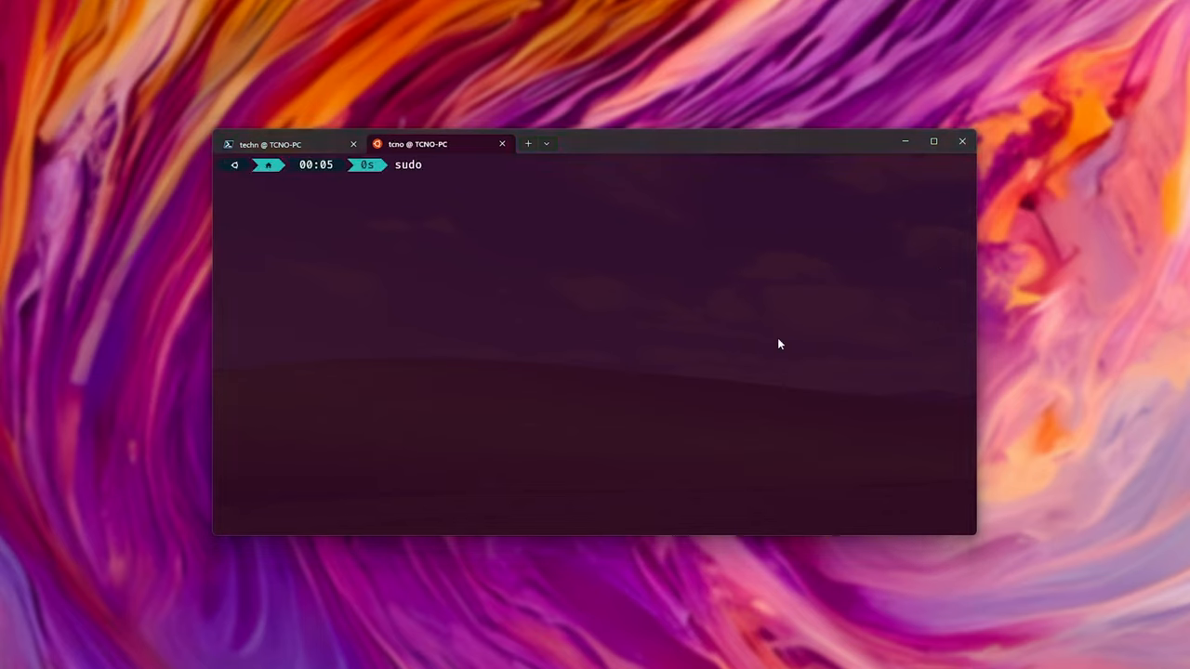
# Step: Enable ssh and confirm its status shows active and listening on port 22
pyautogui.write('systemctl enable')
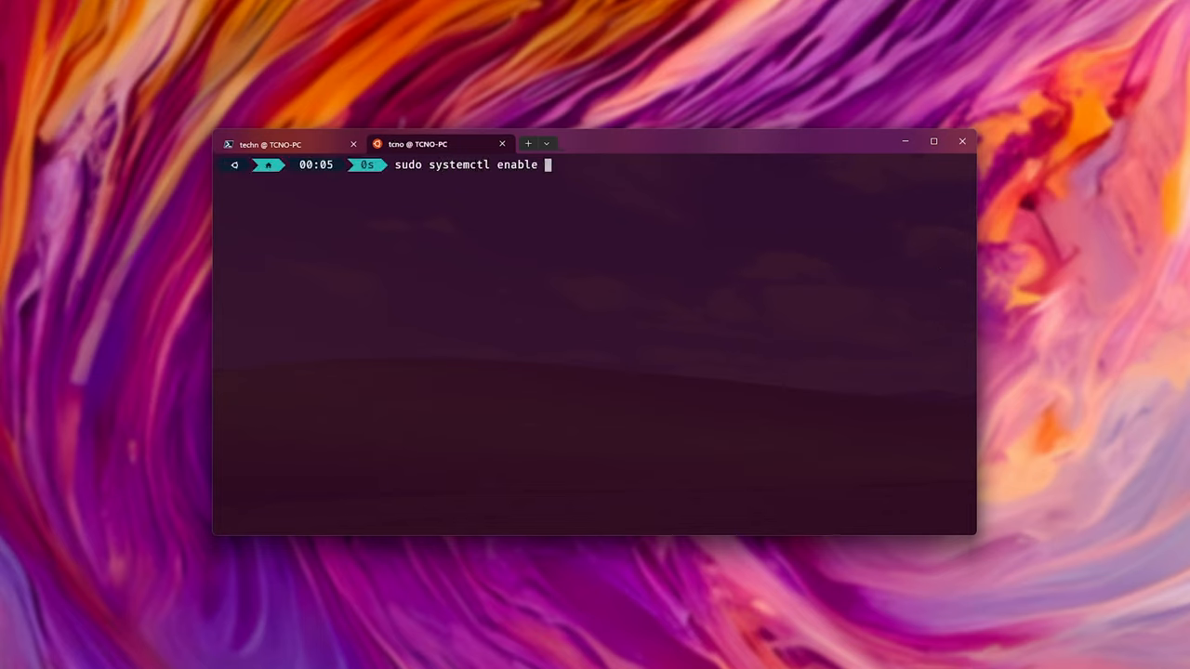
pyautogui.write('ssh')
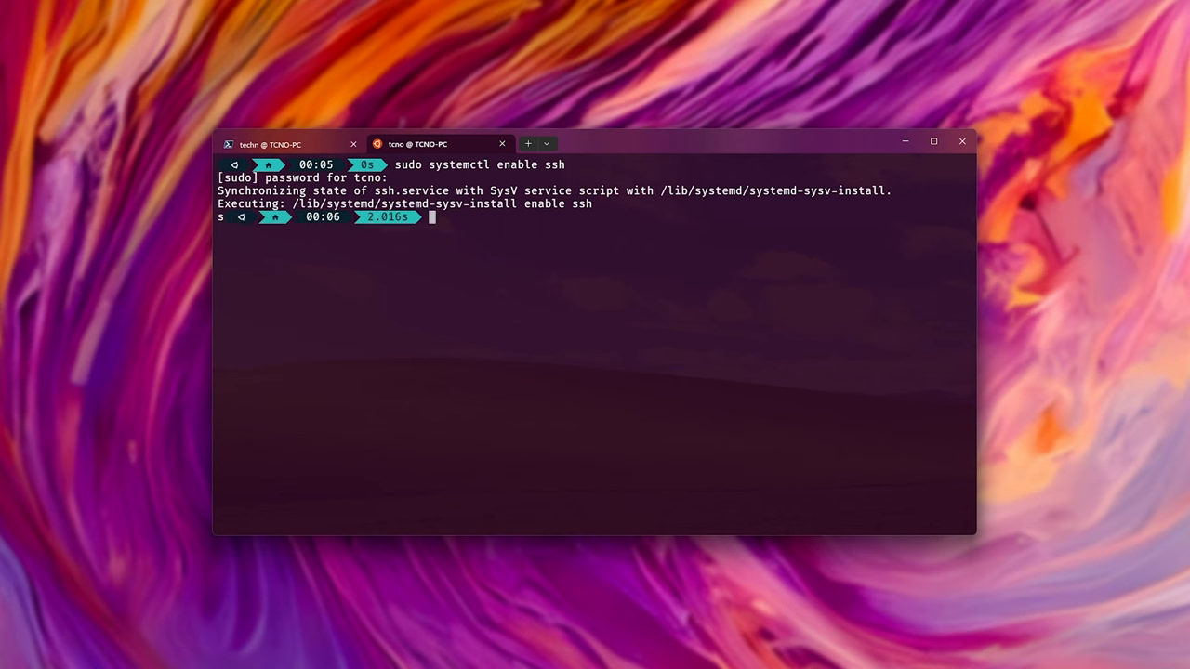
pyautogui.write('sudo systemctl status ssh')
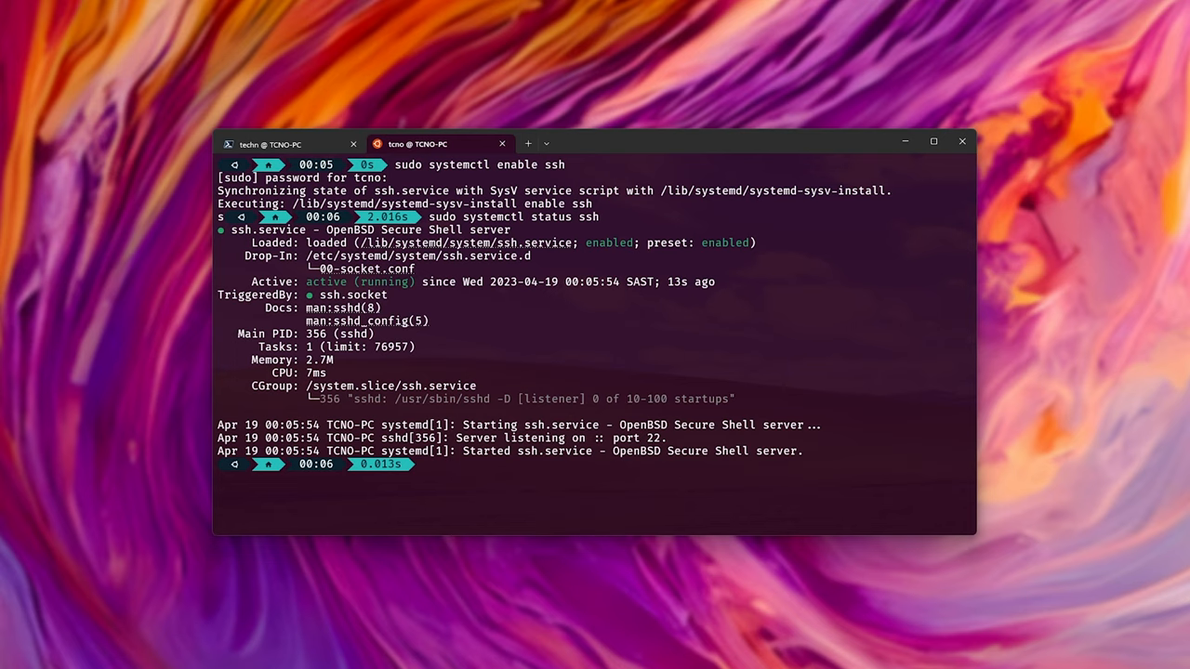
pyautogui.moveTo(677, 439)
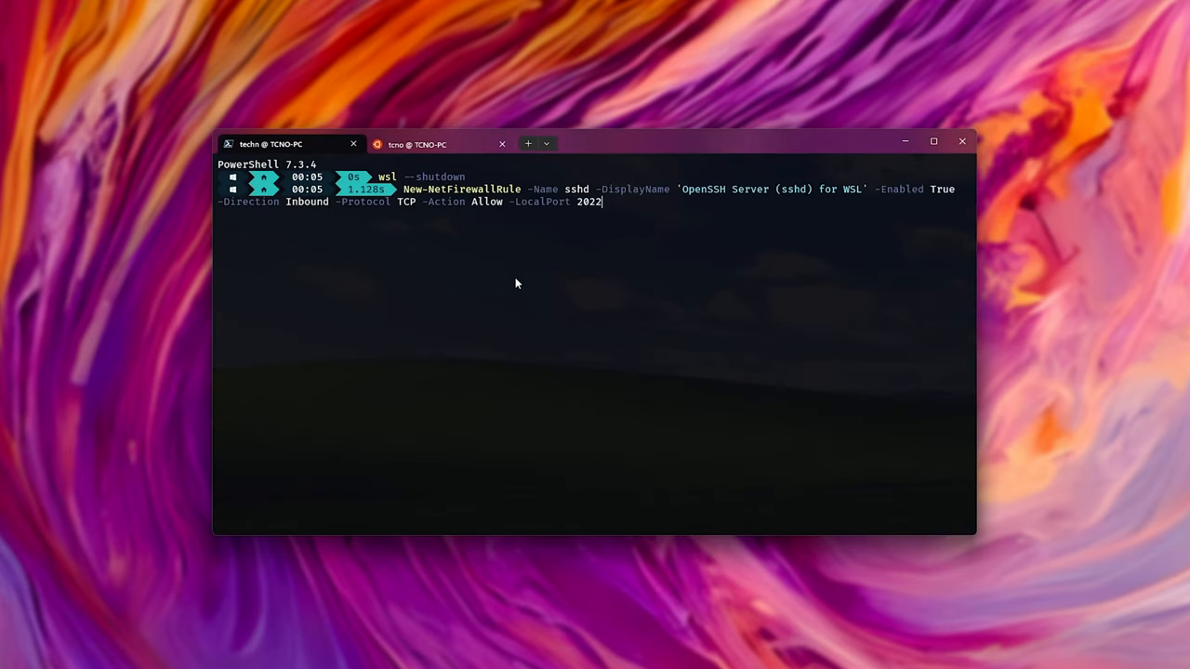
# Step: Finish the New-NetFirewallRule inbound SSH rule's -LocalPort value for WSL
pyautogui.press('BackSpace')
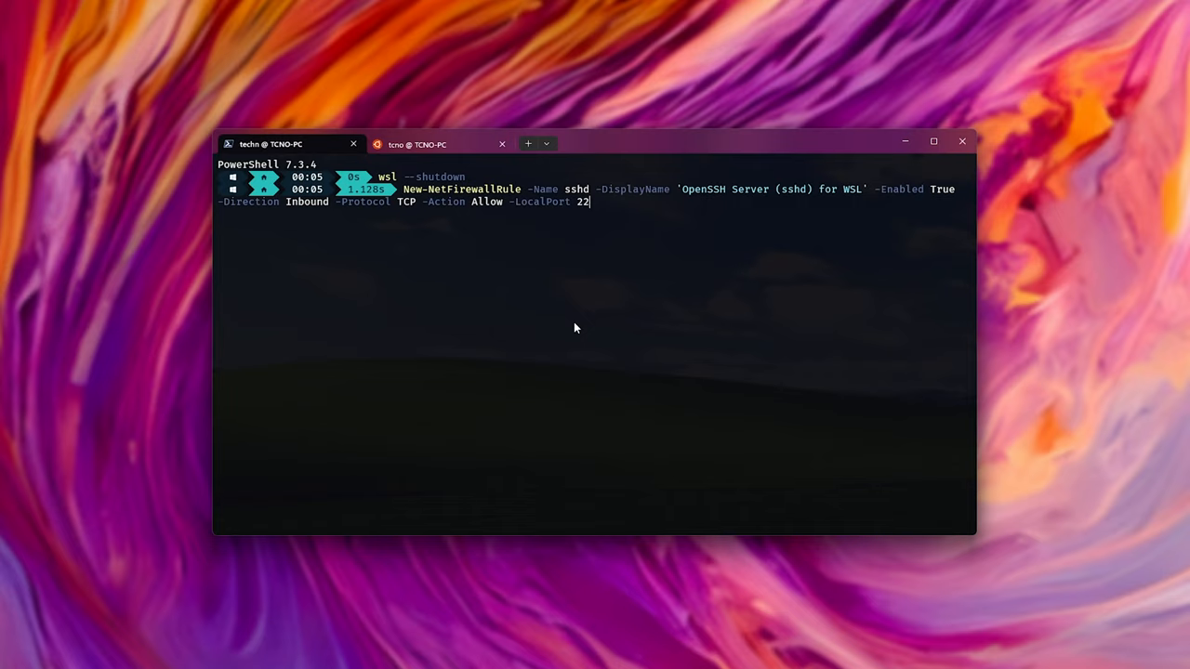
pyautogui.press('ctrl+c')
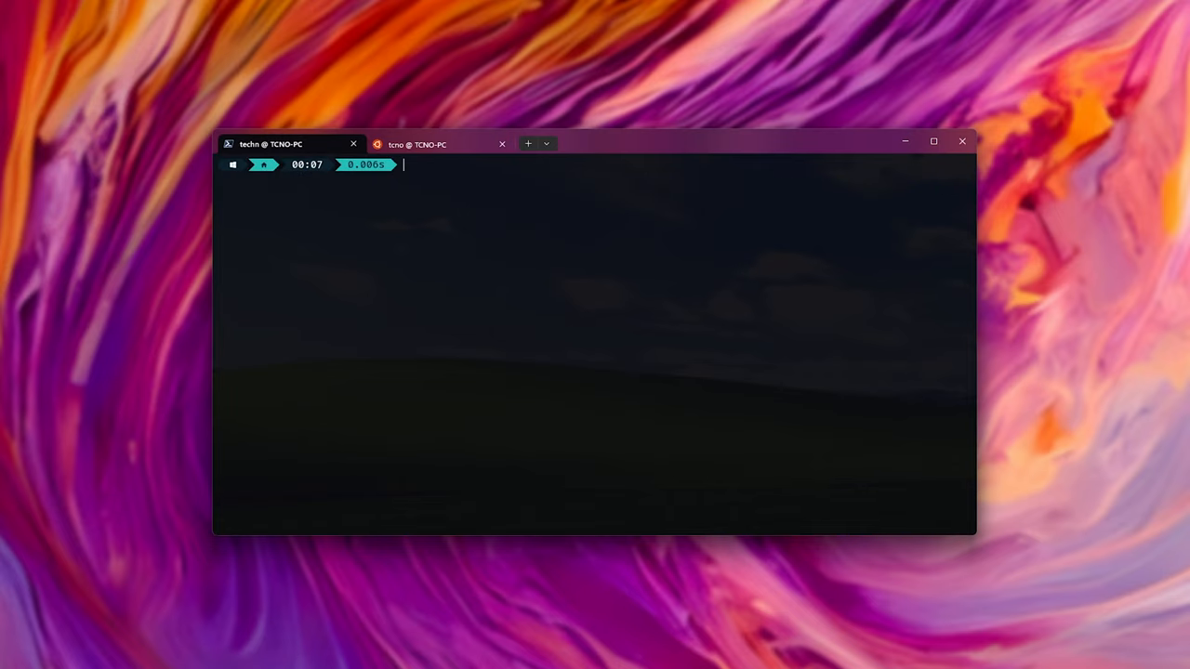
pyautogui.moveTo(424, 145)
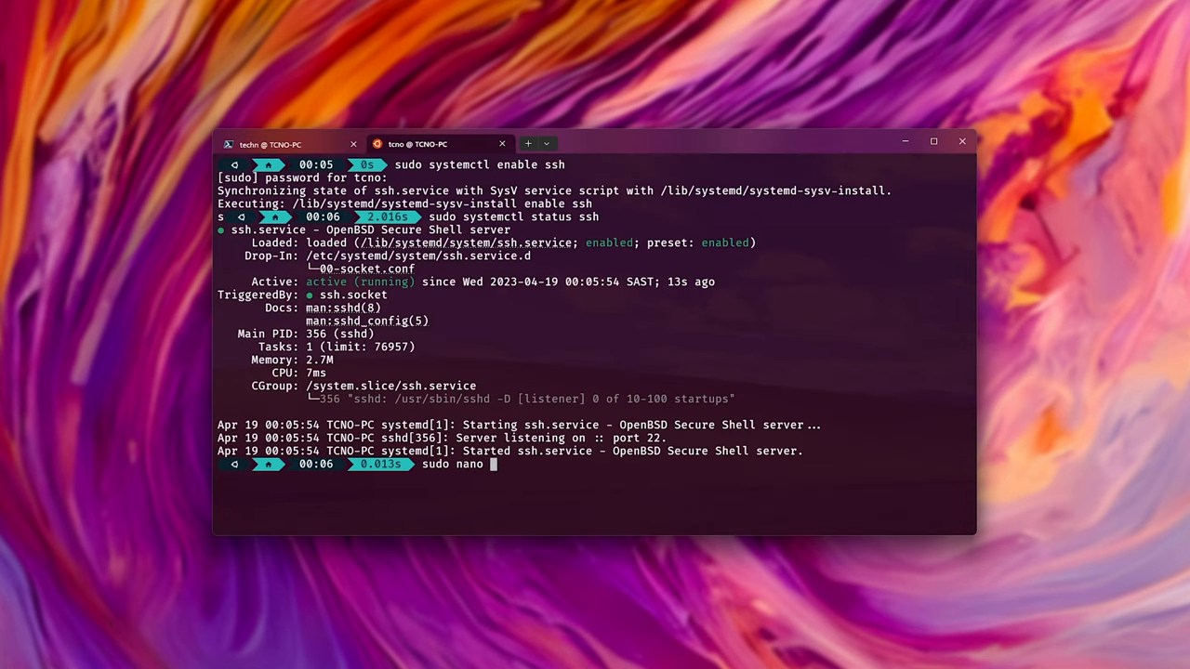
# Step: Open /etc/ssh/sshd_config in nano and set its Port line to 2200
pyautogui.write('/etc/ssh/sshd')
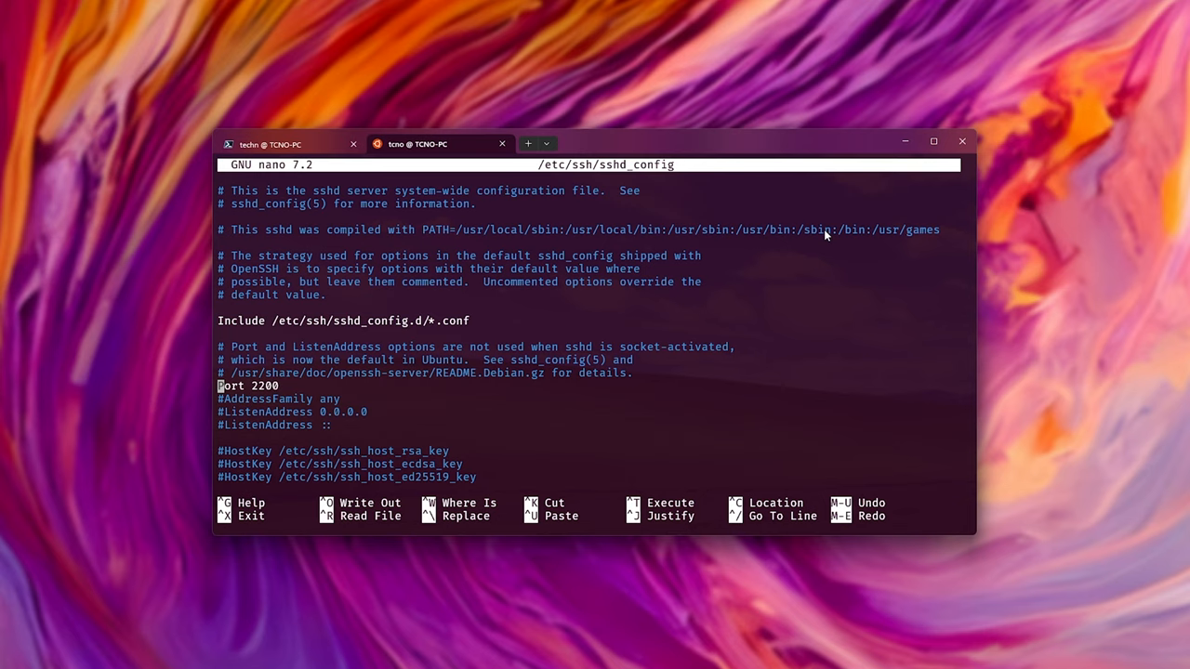
pyautogui.moveTo(706, 148)
pyautogui.write('sudo')
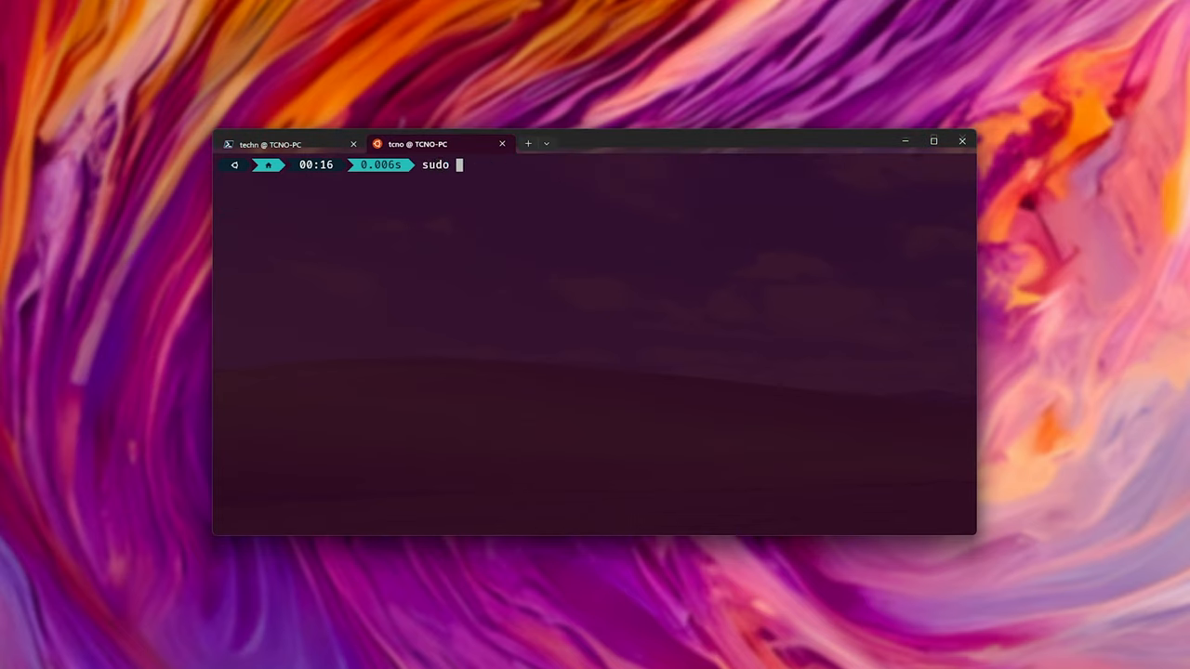
# Step: Create /etc/systemd/system/ssh.socket.d/listen.conf with ListenStream=2200 and save it
pyautogui.write('nano /etc/systemd/system/ssh.socket.d/listen.conf')
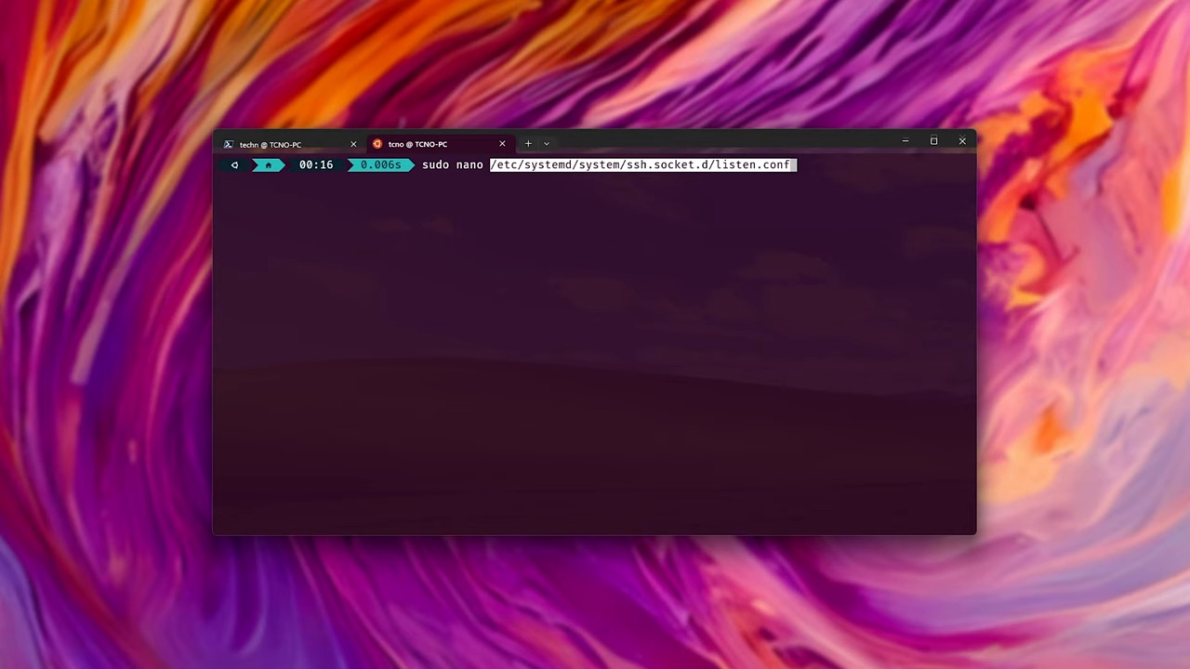
pyautogui.press('enter')
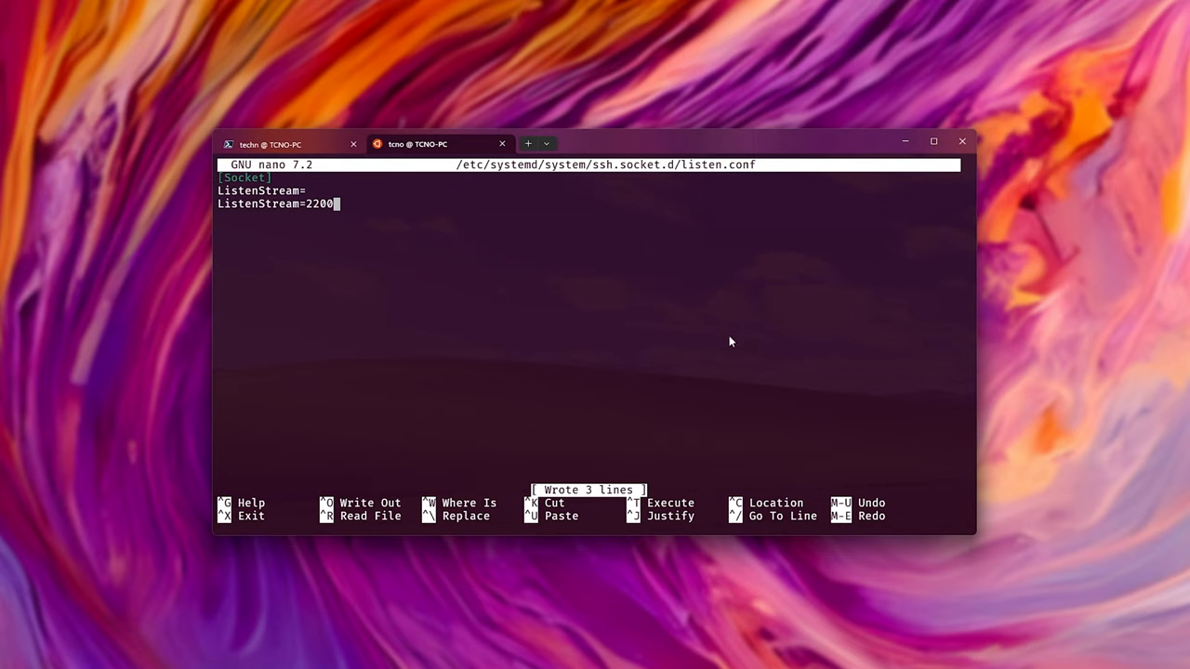
pyautogui.press('ctrl+x')
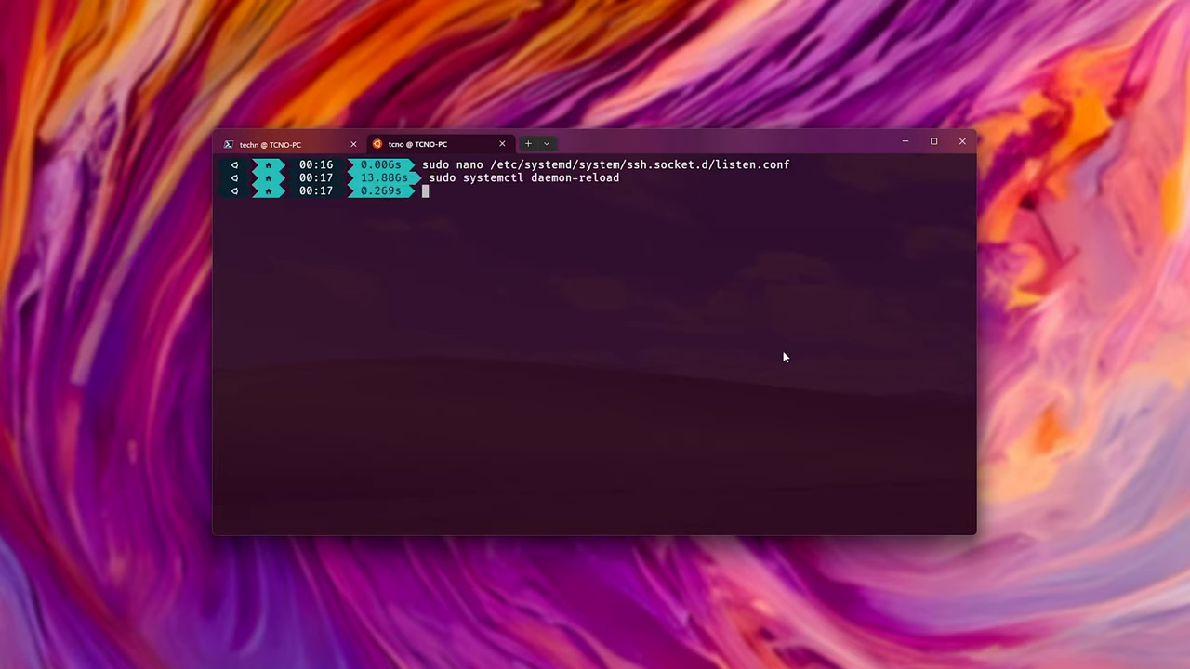
# Step: Reload systemd and restart the ssh service with sudo systemctl
pyautogui.write('sudo systemctl restart ssh')
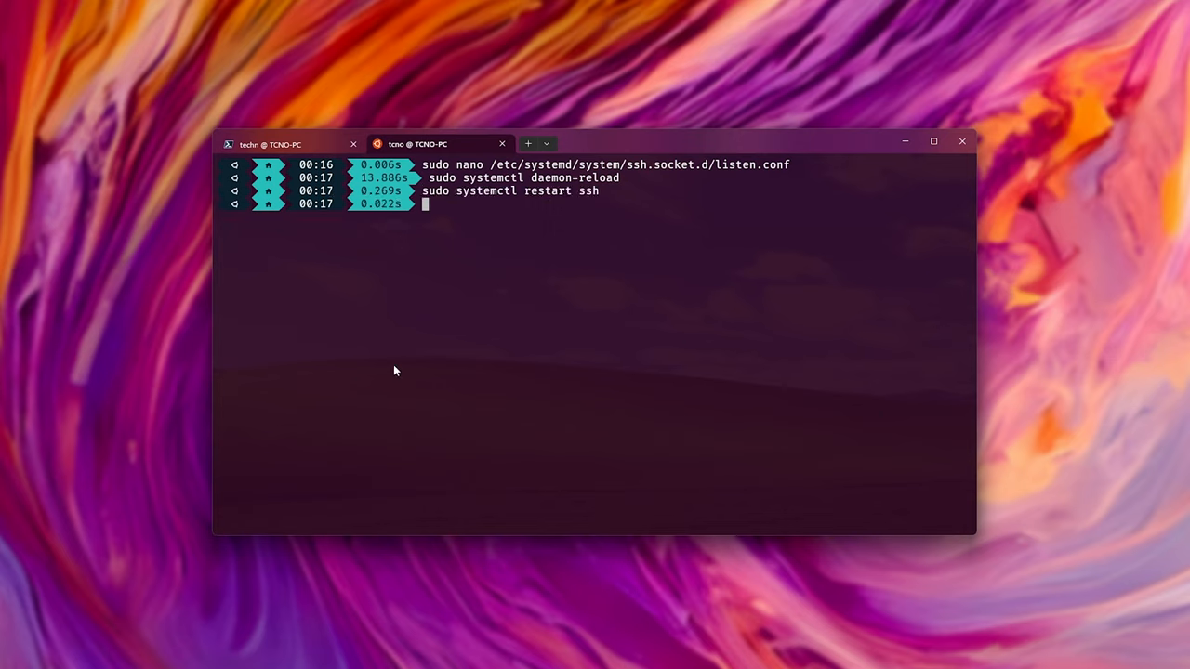
pyautogui.write('sudo systemc')
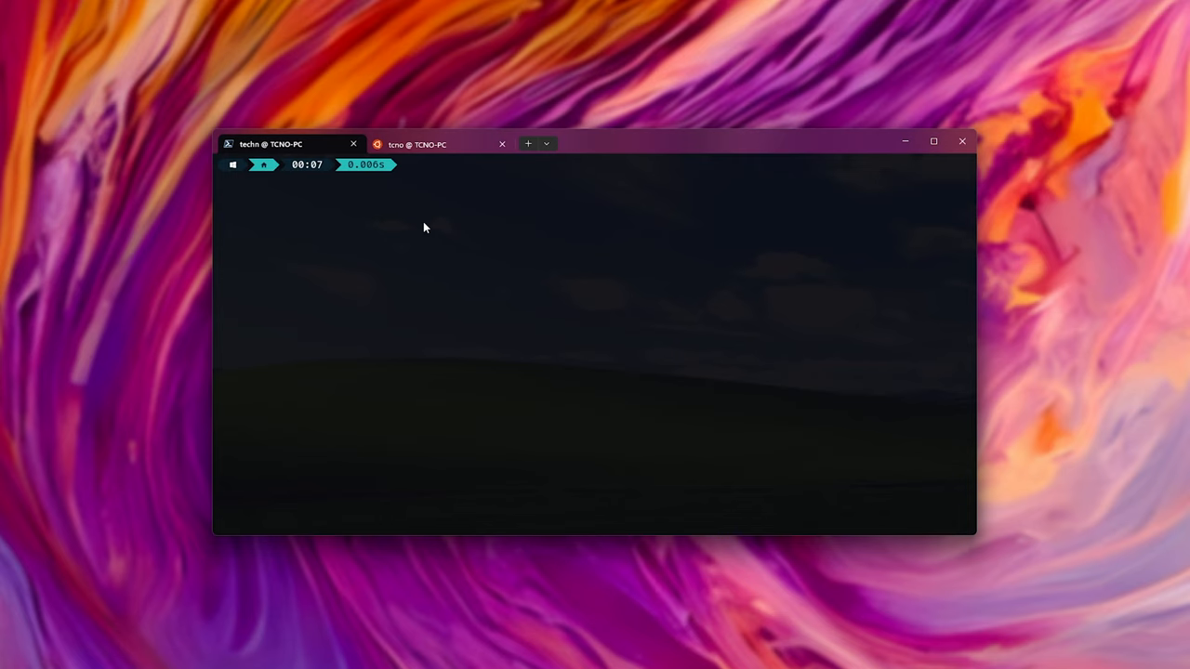
# Step: Restart WSL with wsl --shutdown and confirm ssh status is active on port 2200 in Ubuntu
pyautogui.write('wsl --shutdown')
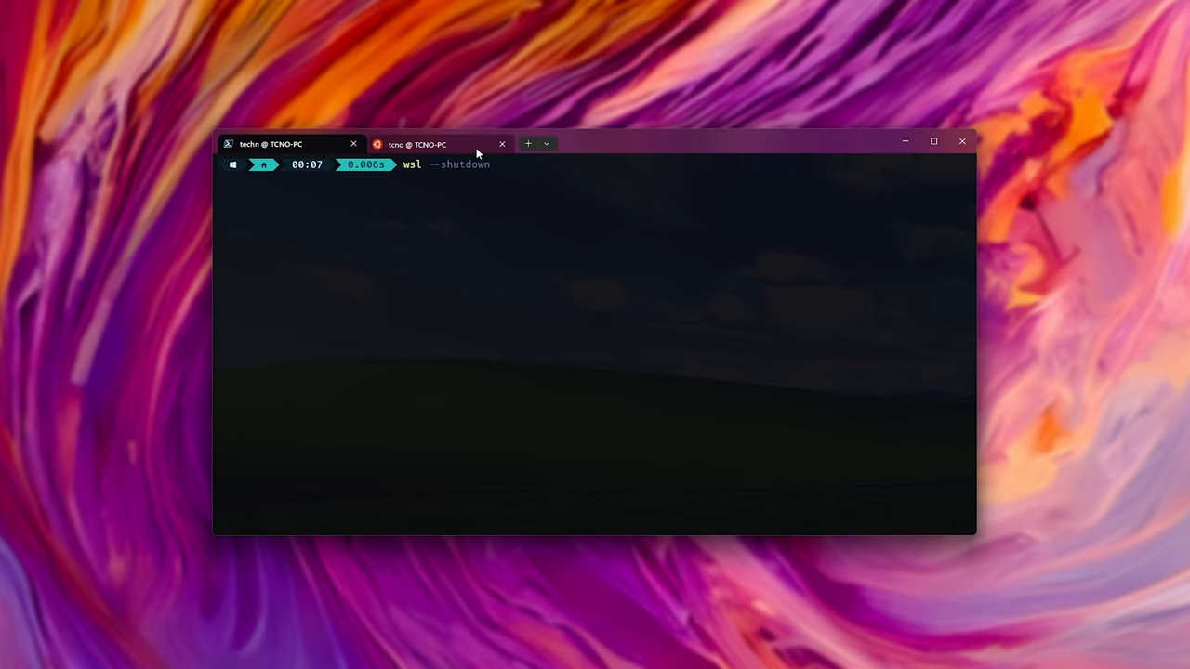
pyautogui.click(502, 145)
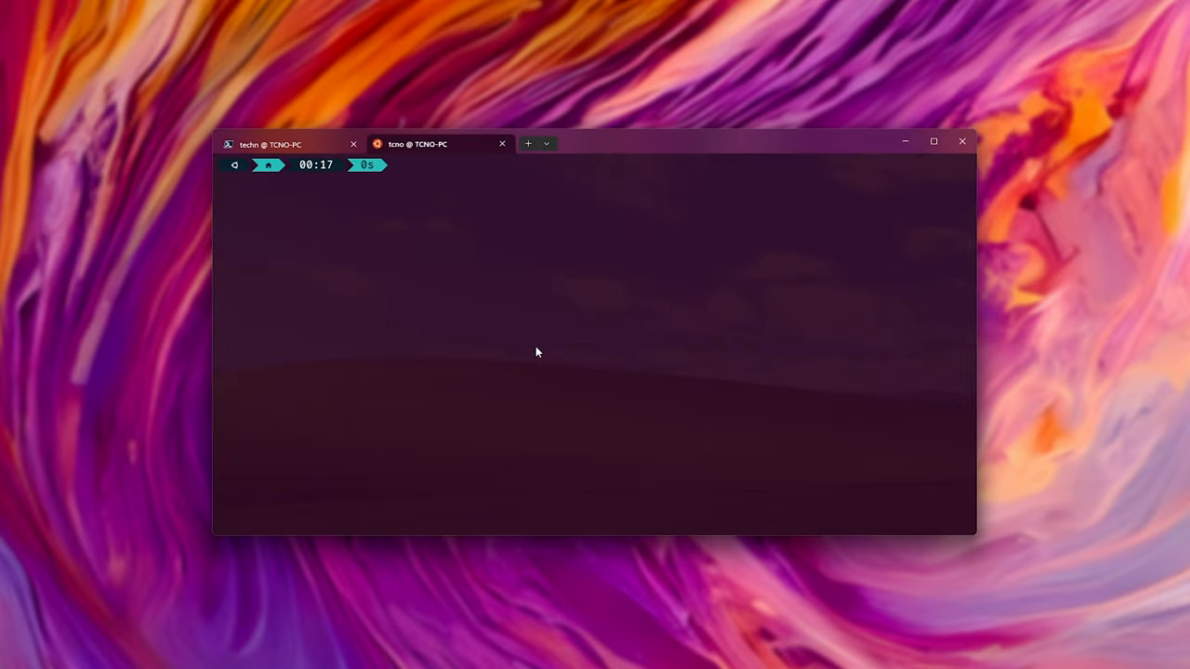
pyautogui.write('sudo systemctl status ssh')
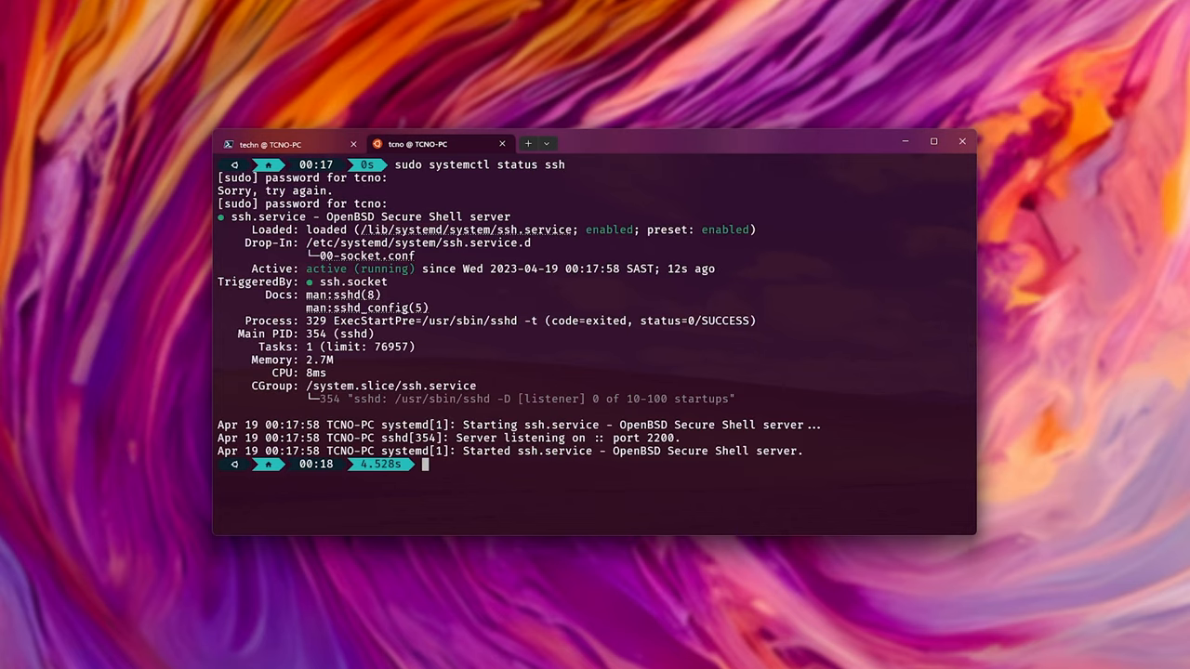
pyautogui.moveTo(479, 275)
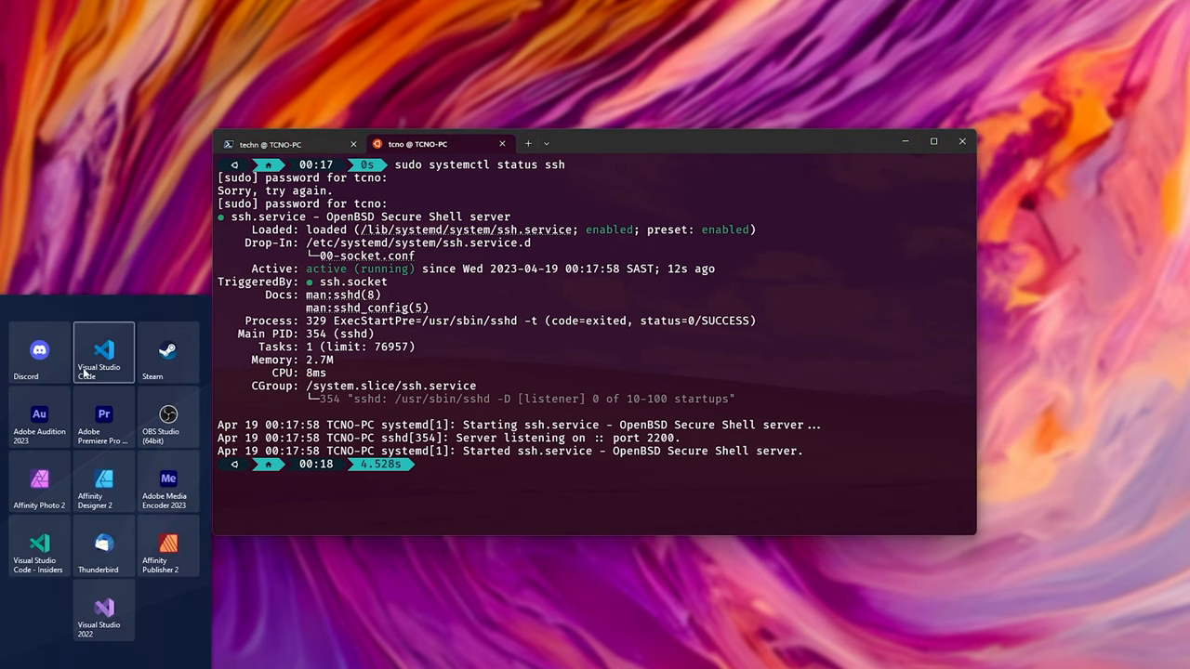
# Step: Launch VS Code and connect via Remote-SSH to UbuntuWSL using the user SSH config file
pyautogui.click(104, 351)
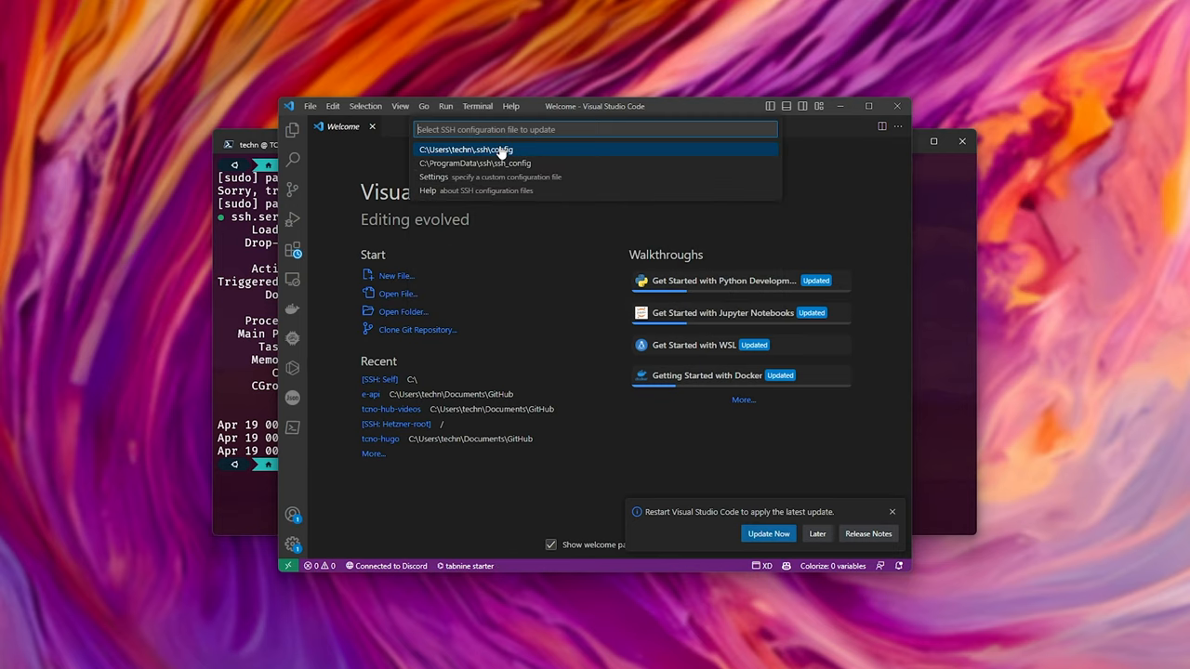
pyautogui.click(465, 149)
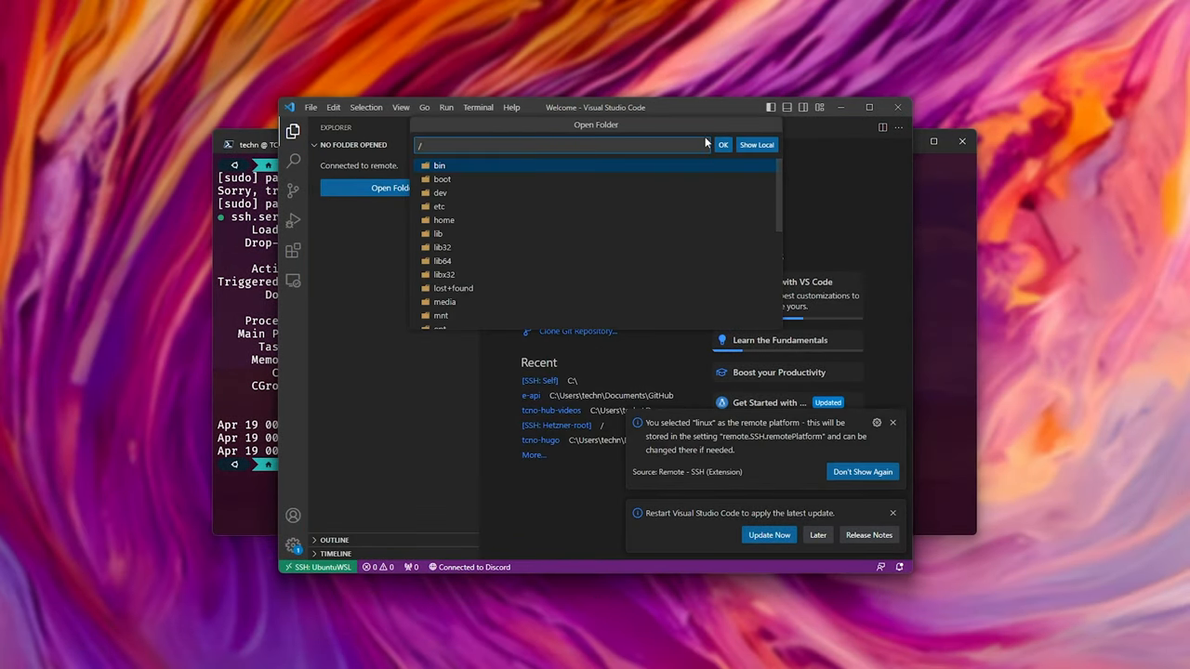
# Step: Open the remote root folder /, trust its authors, and bring up the integrated terminal
pyautogui.click(723, 145)
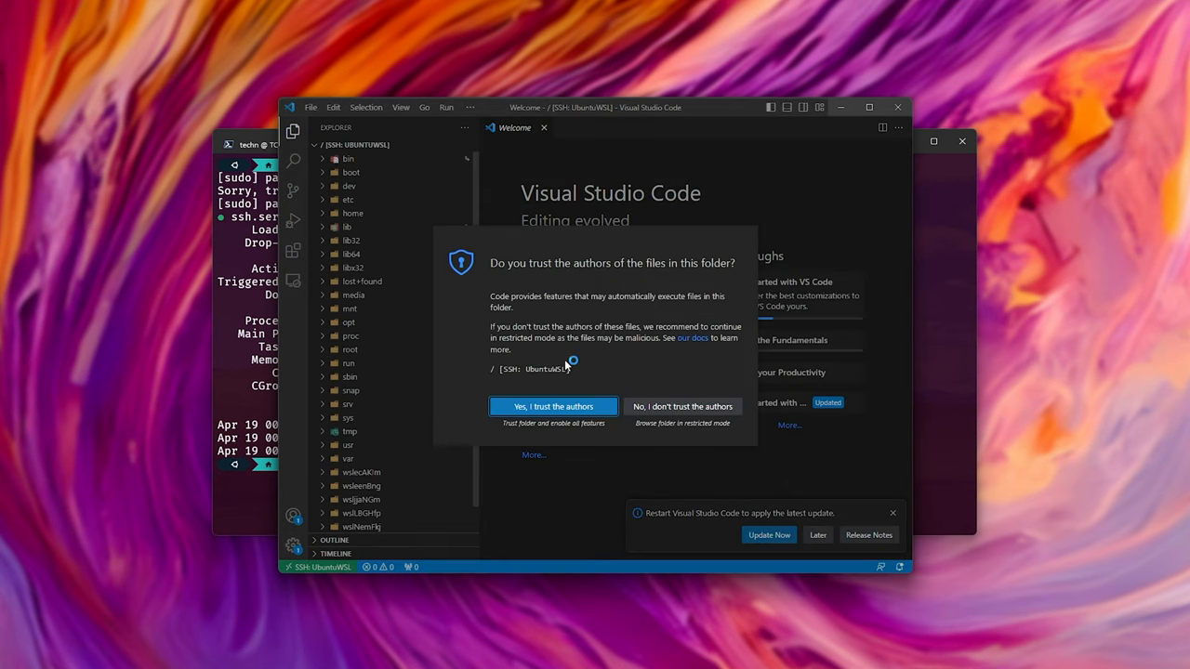
pyautogui.click(552, 405)
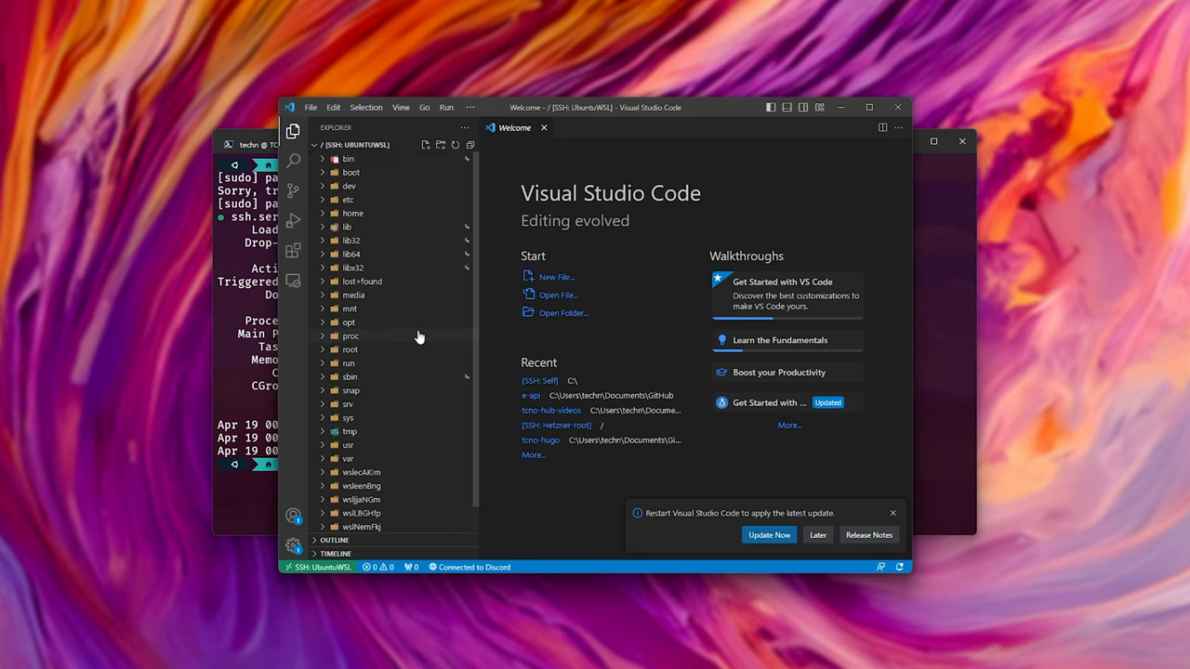
pyautogui.press('ctrl+`')
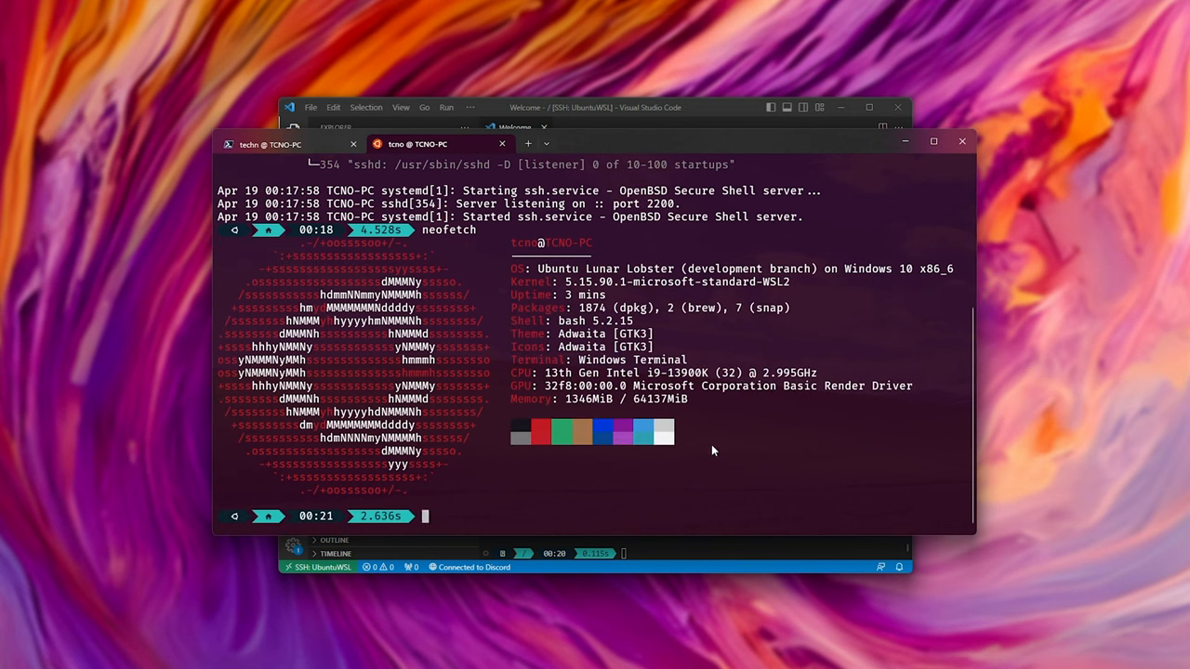
pyautogui.moveTo(631, 120)
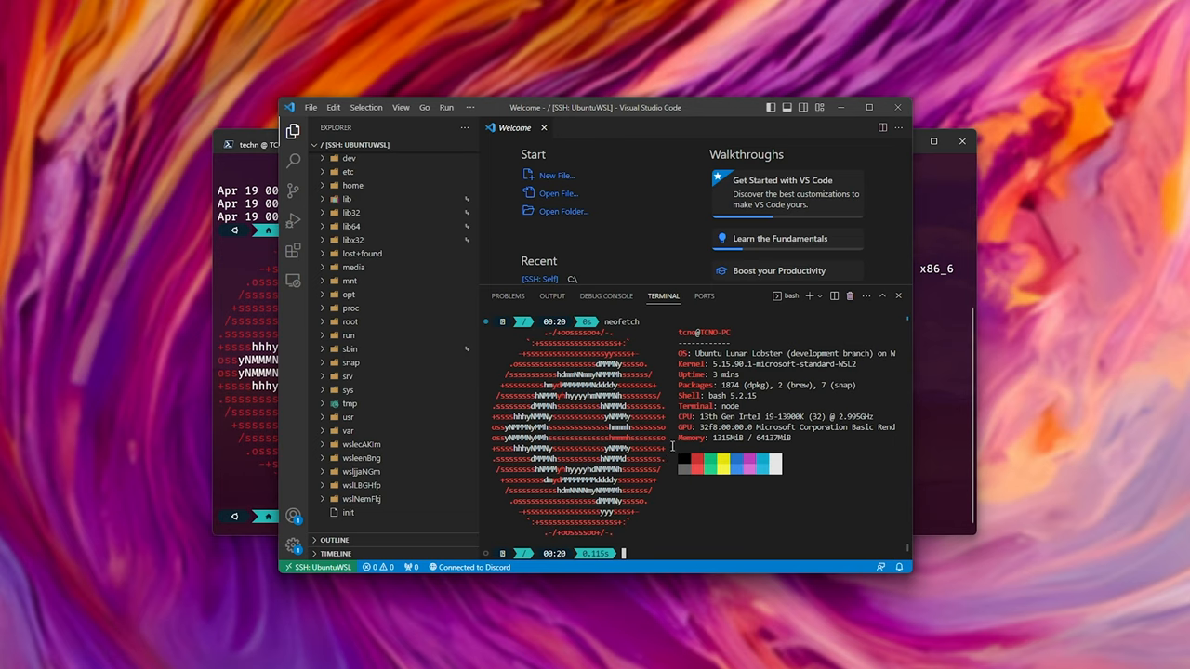
pyautogui.moveTo(722, 287)
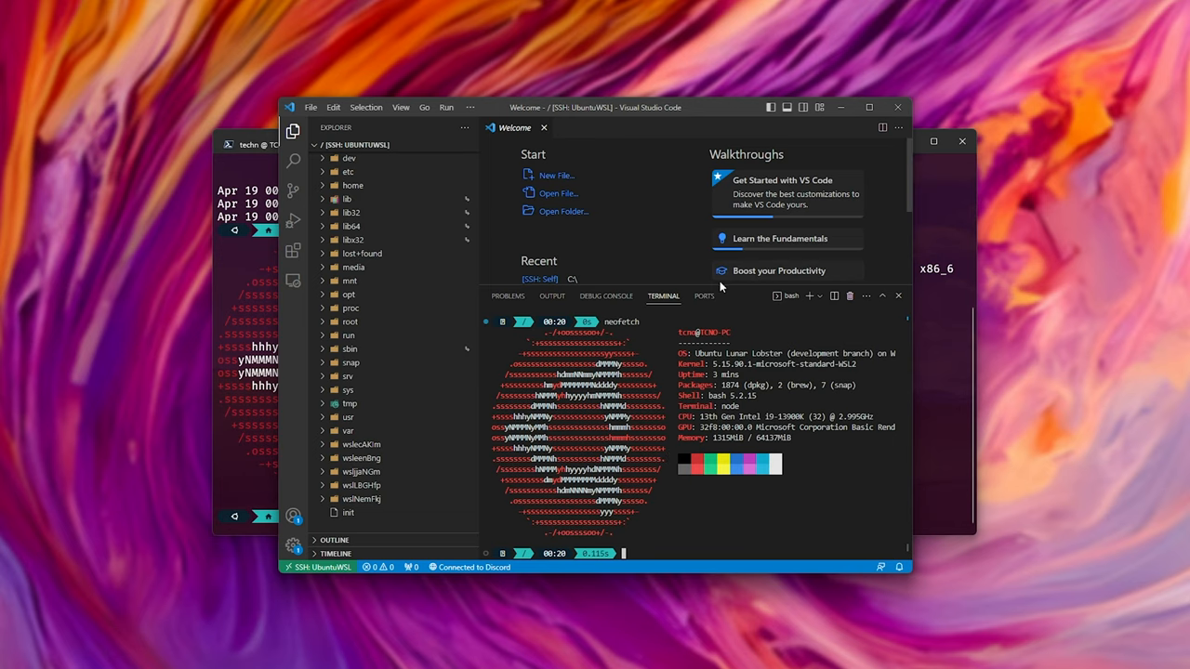